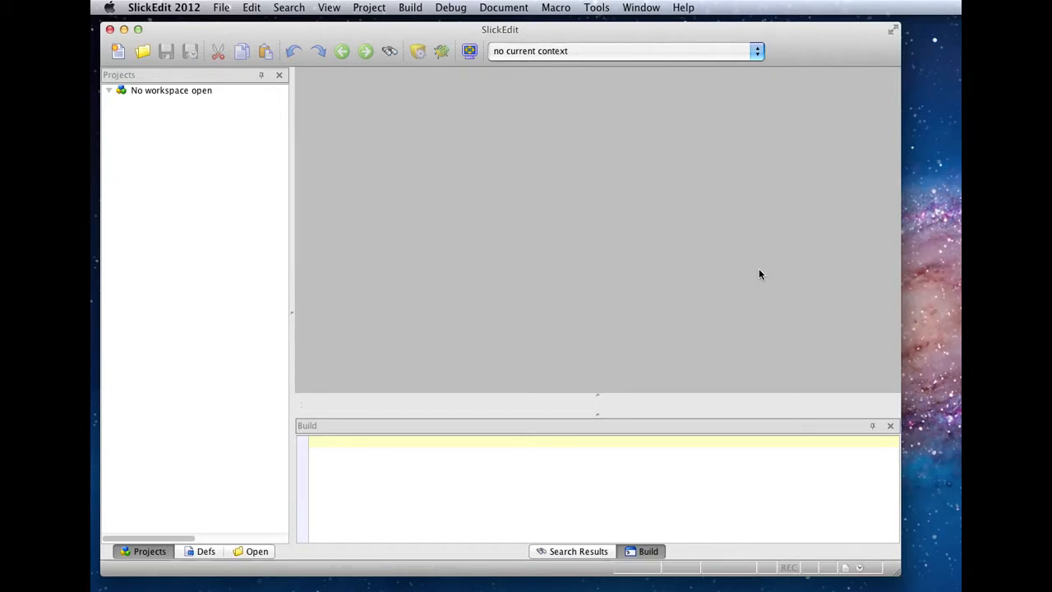
# Create a new Other C/C++ project named RobotNo with Create directory from project name ticked.
pyautogui.click(368, 7)
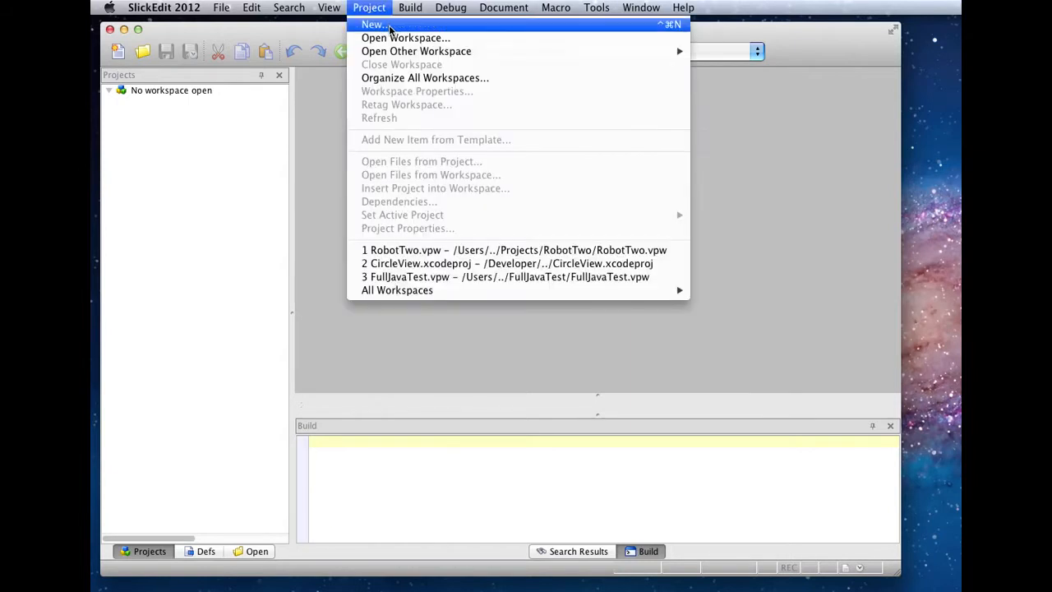
pyautogui.click(373, 24)
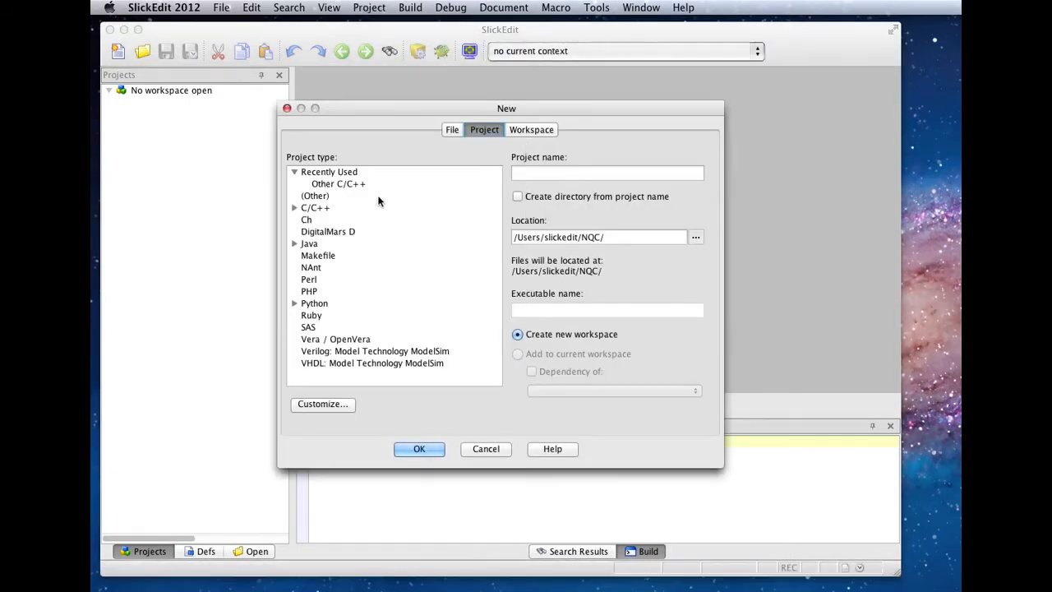
pyautogui.click(338, 184)
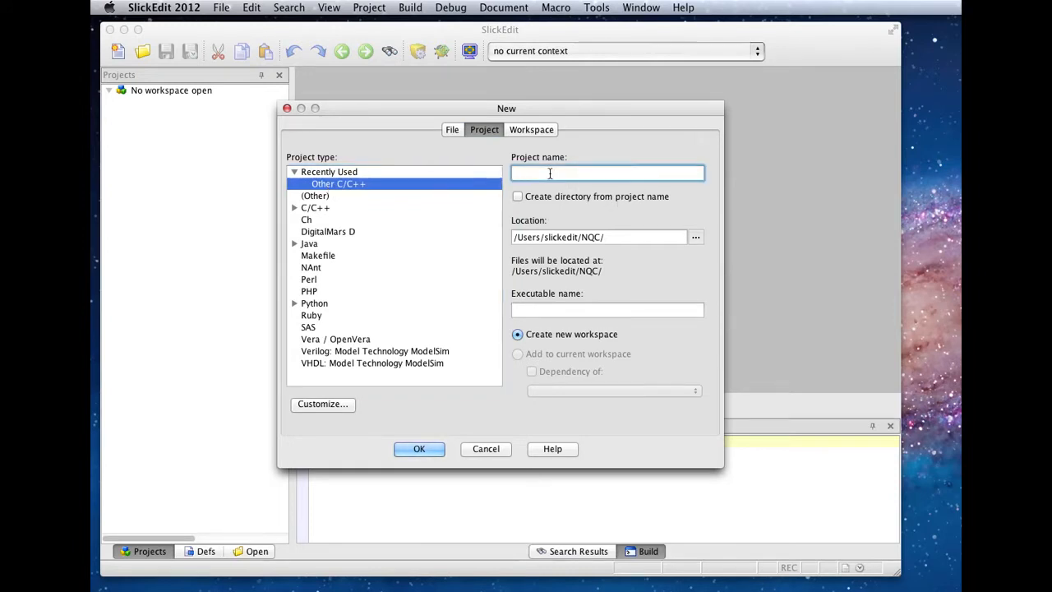
pyautogui.write('R')
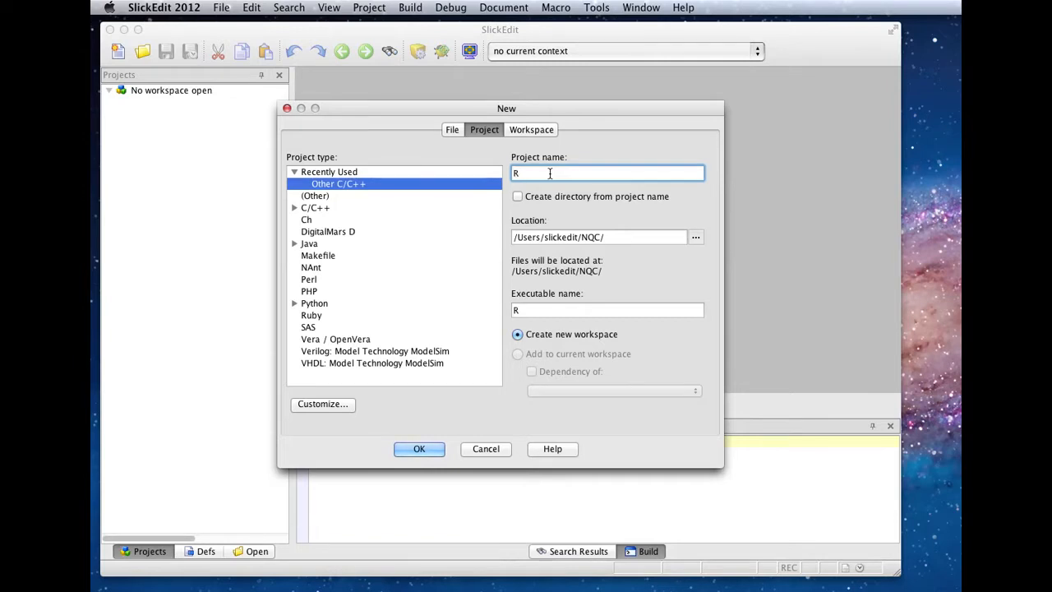
pyautogui.write('obotNo')
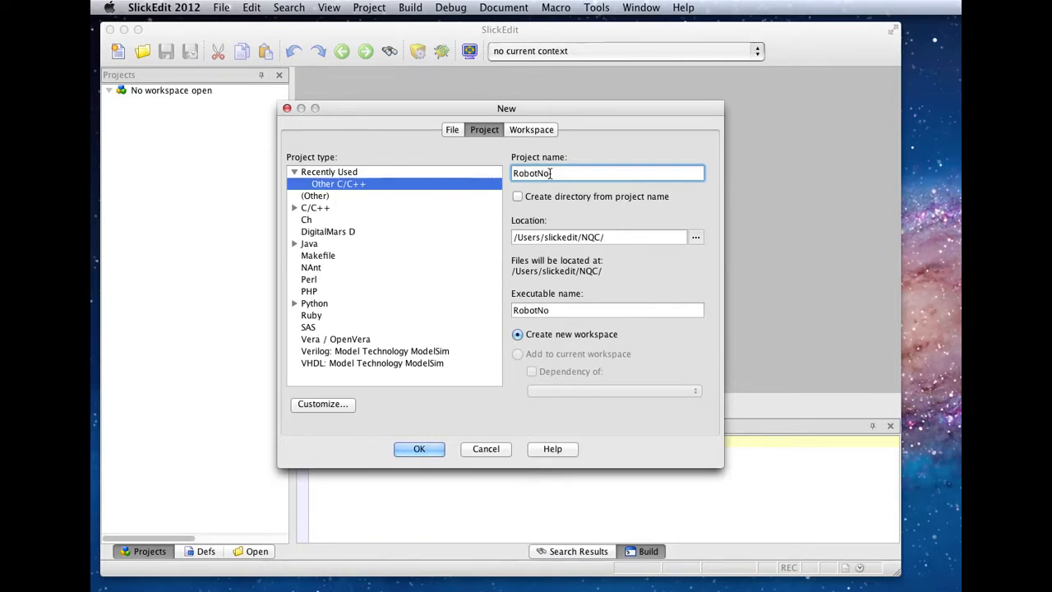
pyautogui.click(518, 197)
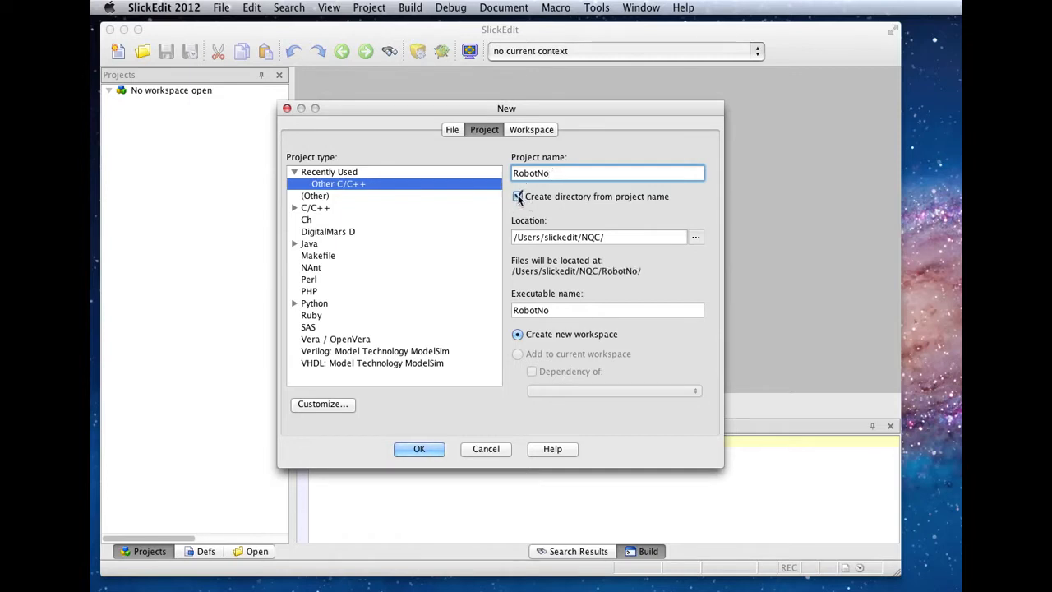
pyautogui.click(419, 449)
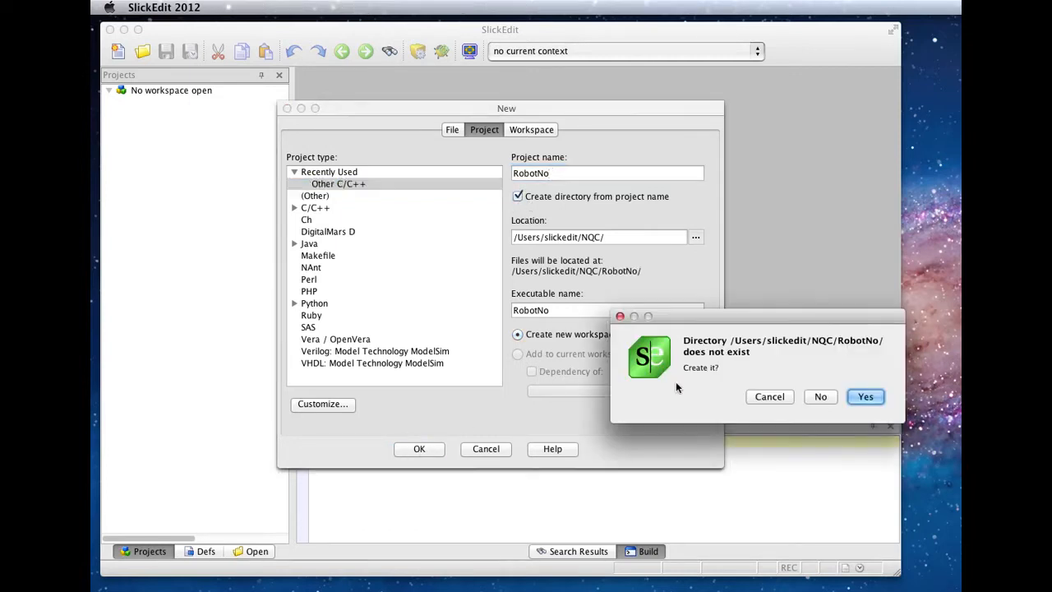
# Let SlickEdit create the RobotNo directory and choose NQC 3.1 as the compiler under Compile/Link.
pyautogui.click(865, 396)
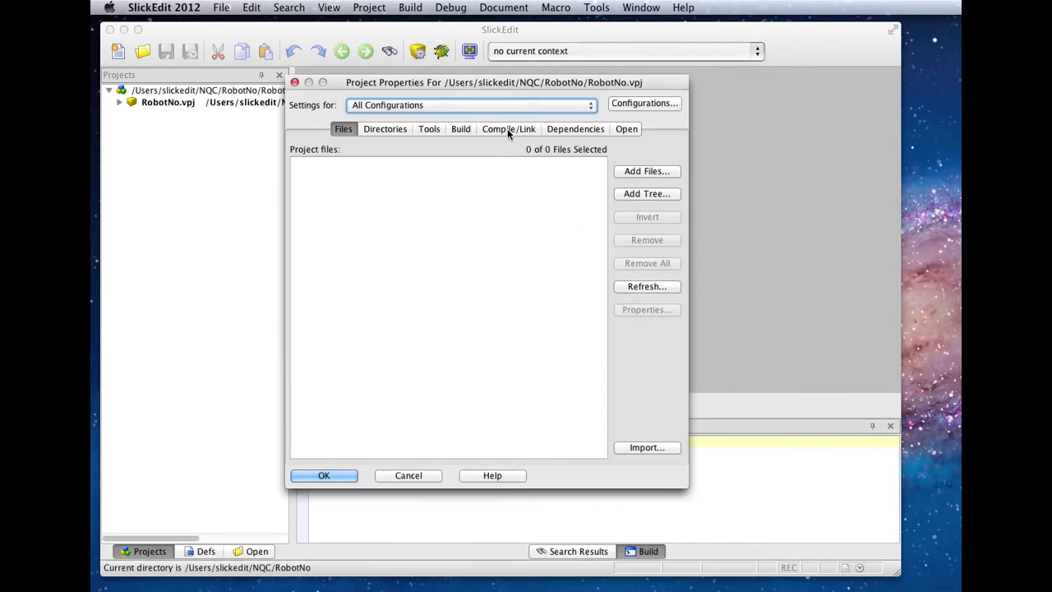
pyautogui.click(508, 128)
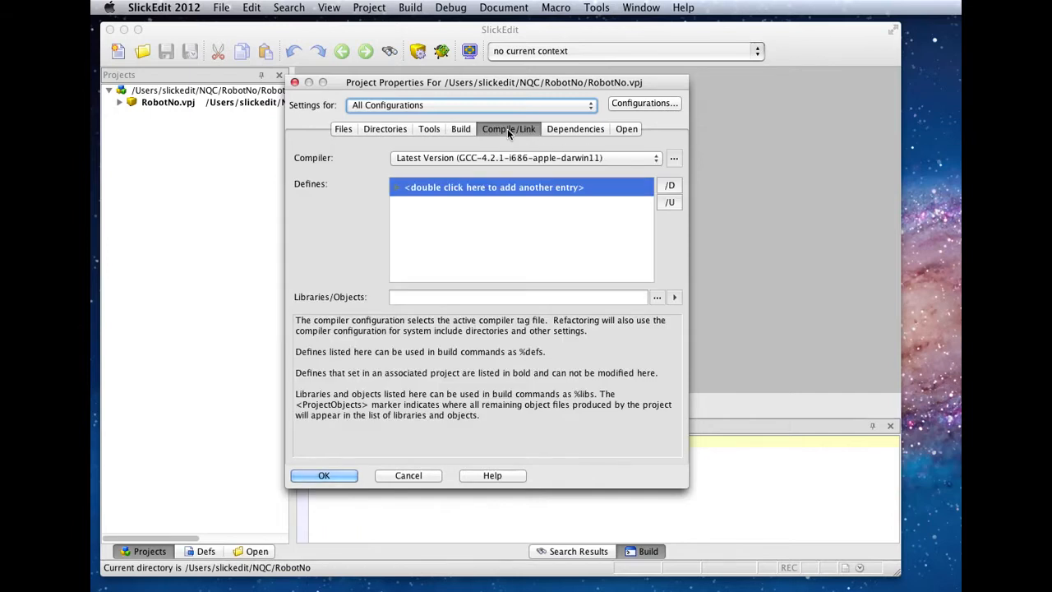
pyautogui.click(654, 158)
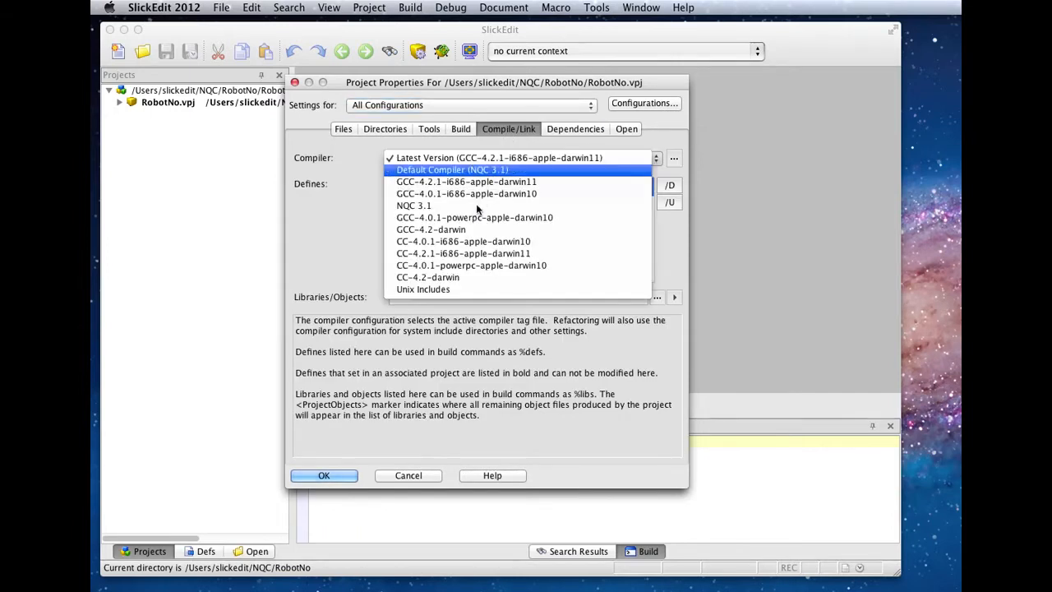
pyautogui.click(414, 204)
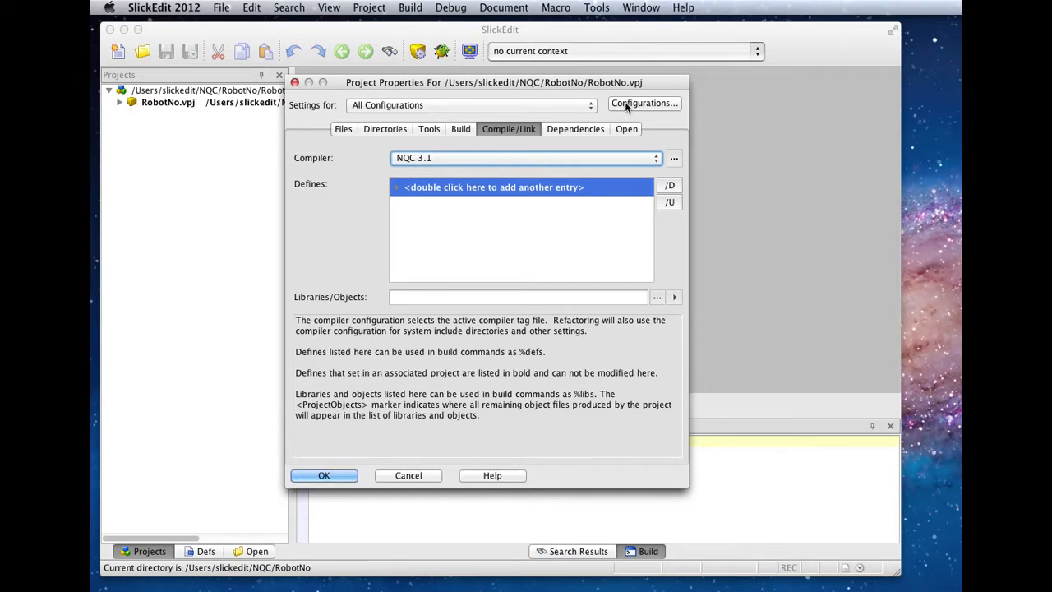
# Add a Scout configuration, delete Debug and Release, and accept the configuration list.
pyautogui.click(644, 102)
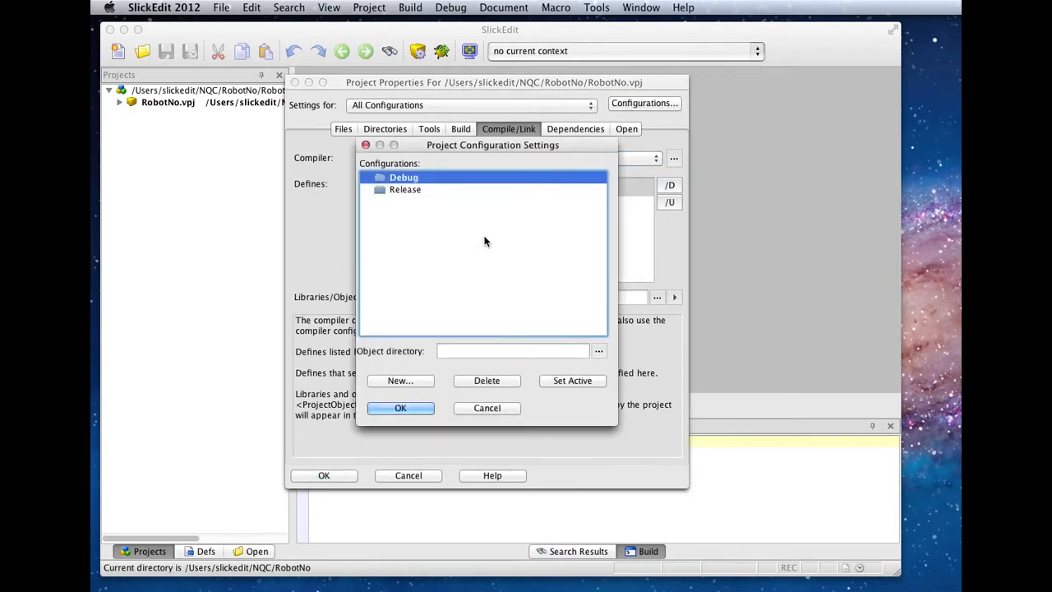
pyautogui.moveTo(424, 372)
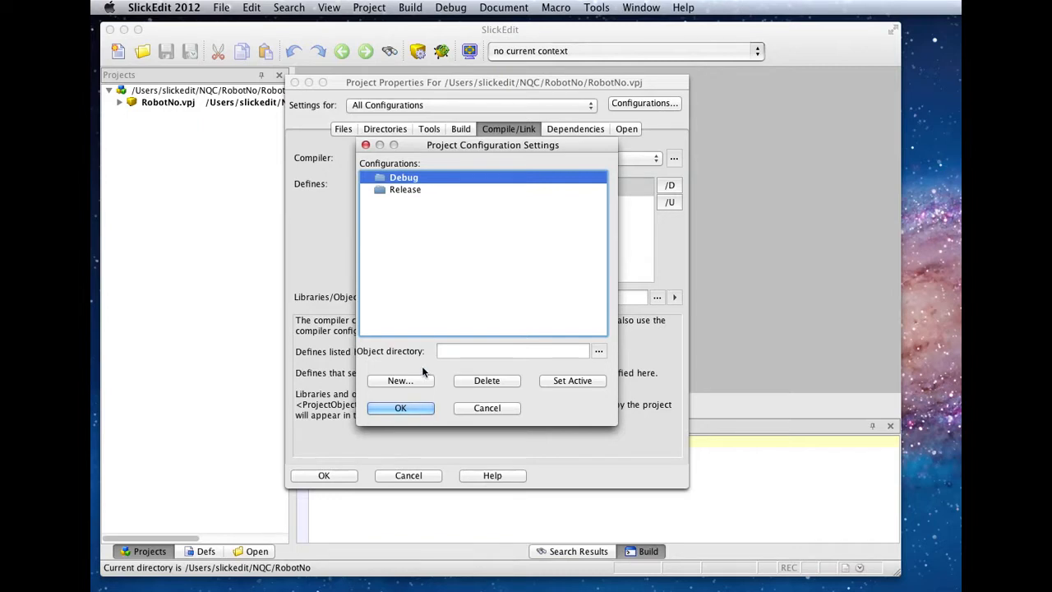
pyautogui.moveTo(414, 387)
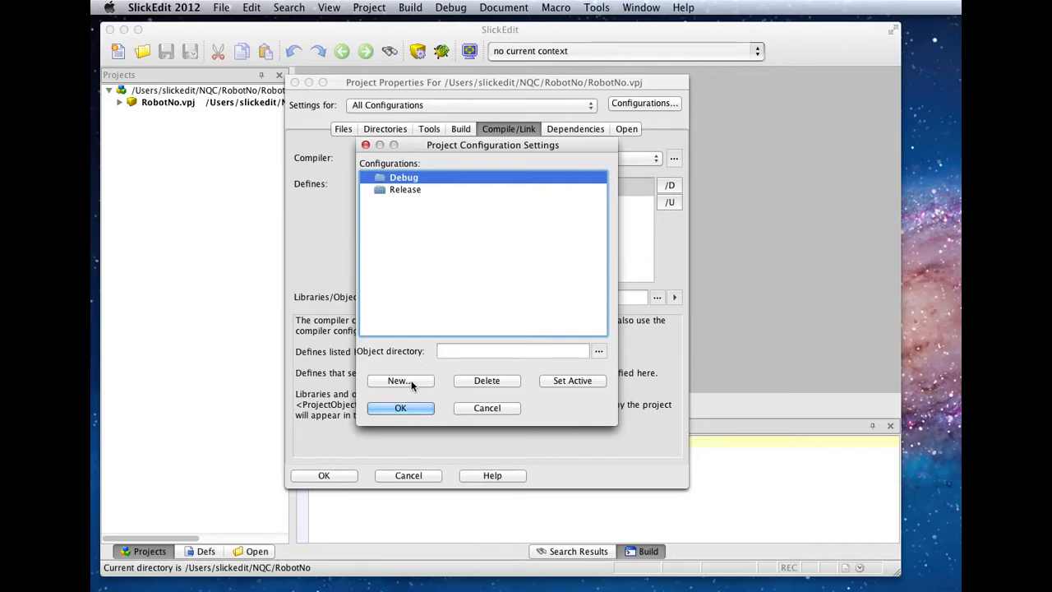
pyautogui.click(401, 381)
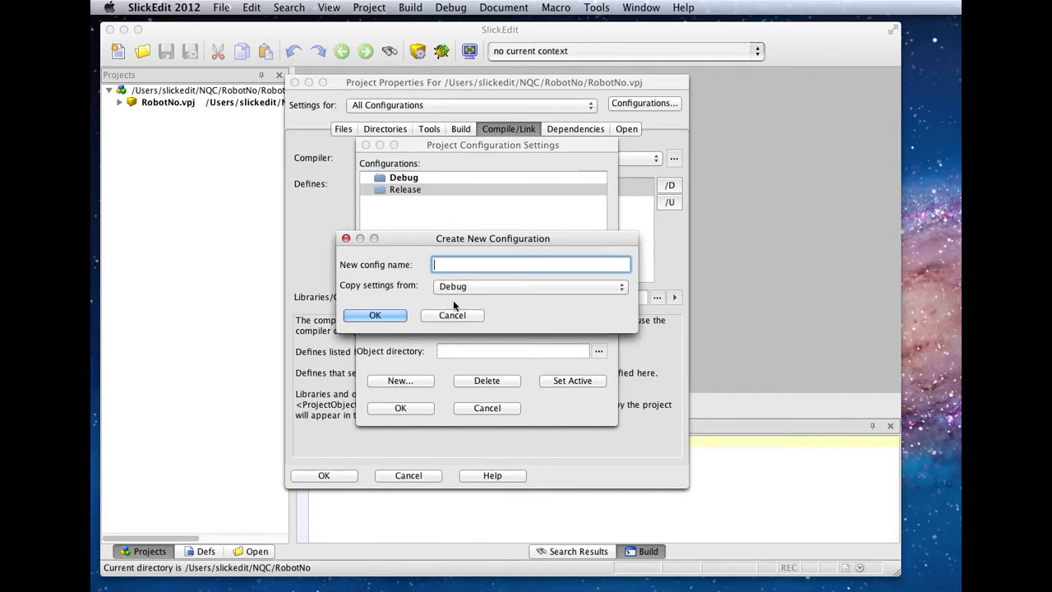
pyautogui.write('Scout')
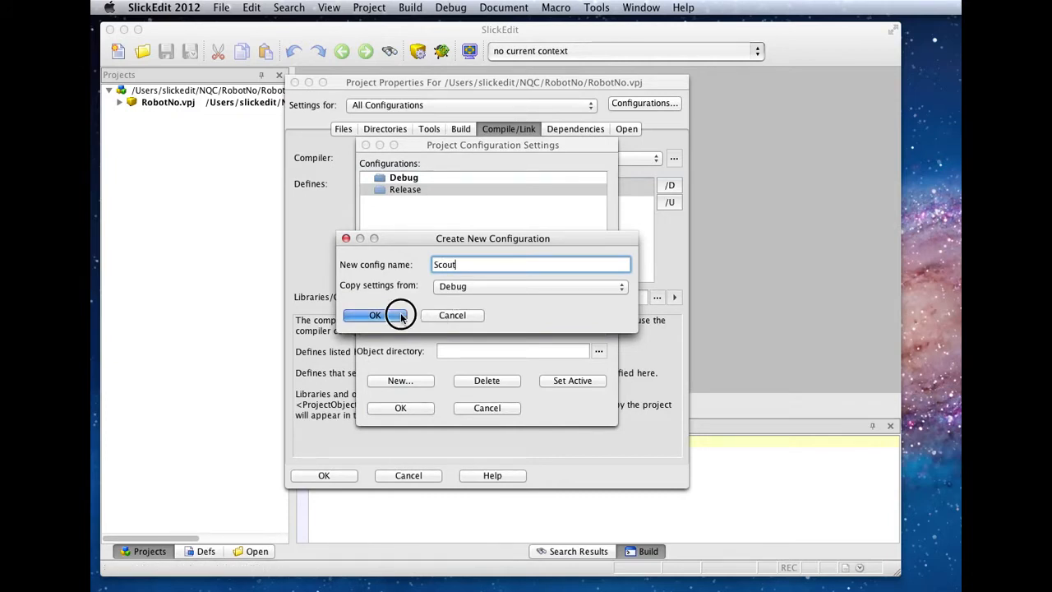
pyautogui.click(375, 315)
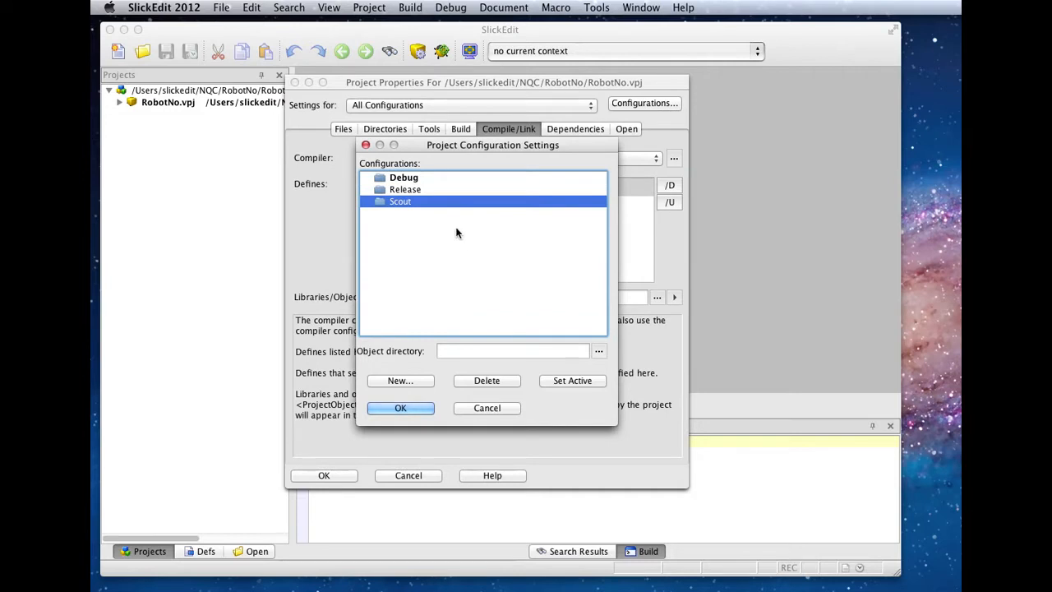
pyautogui.click(486, 380)
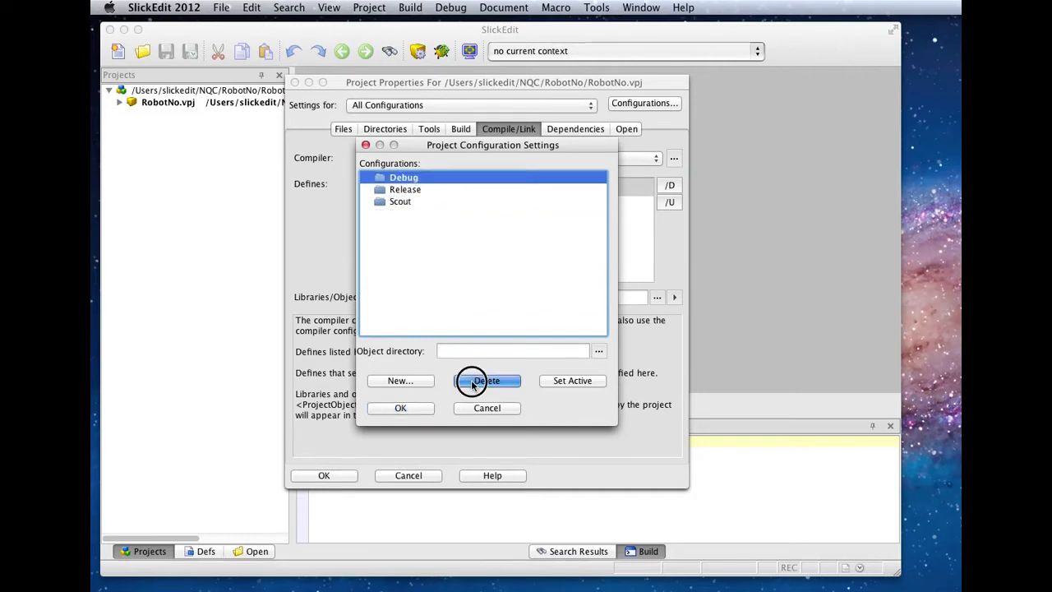
pyautogui.click(486, 382)
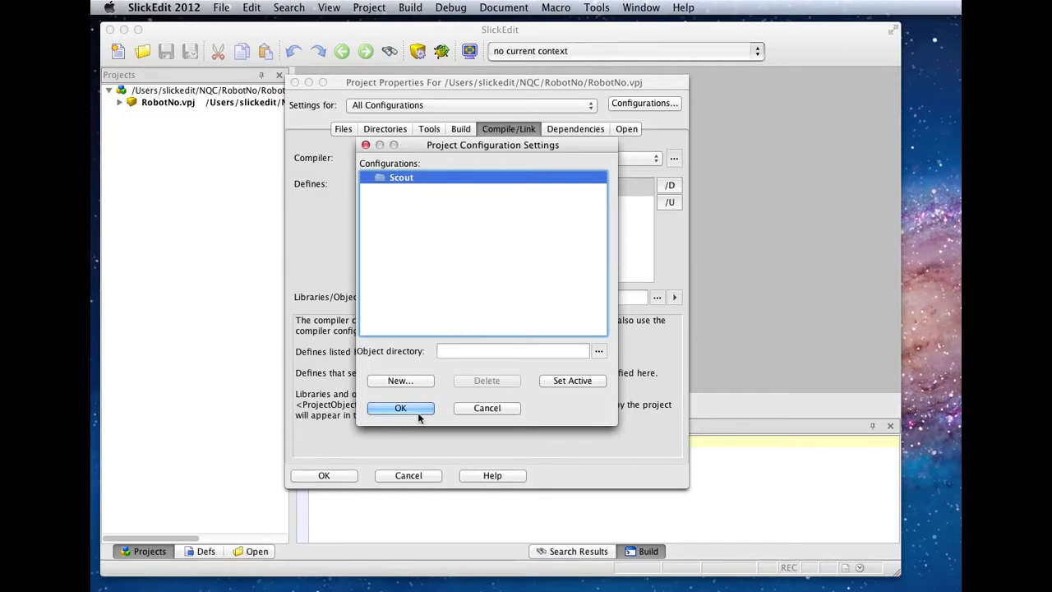
pyautogui.click(400, 407)
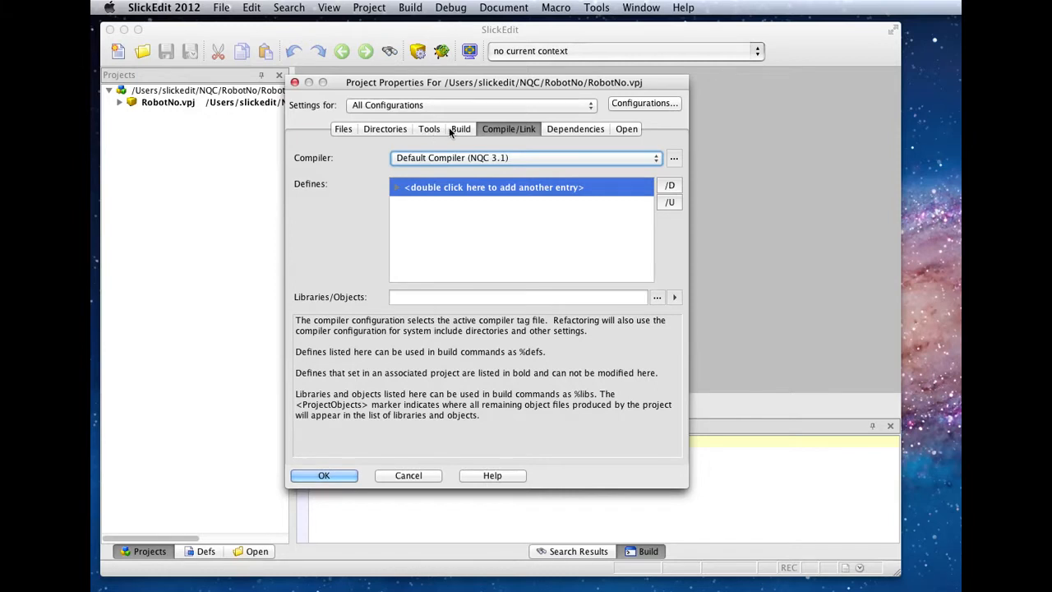
# Set the Compile tool command line to /opt/local/bin/nqc -T%bn -O%bd%n.rcx "%f" and save the project properties.
pyautogui.click(429, 128)
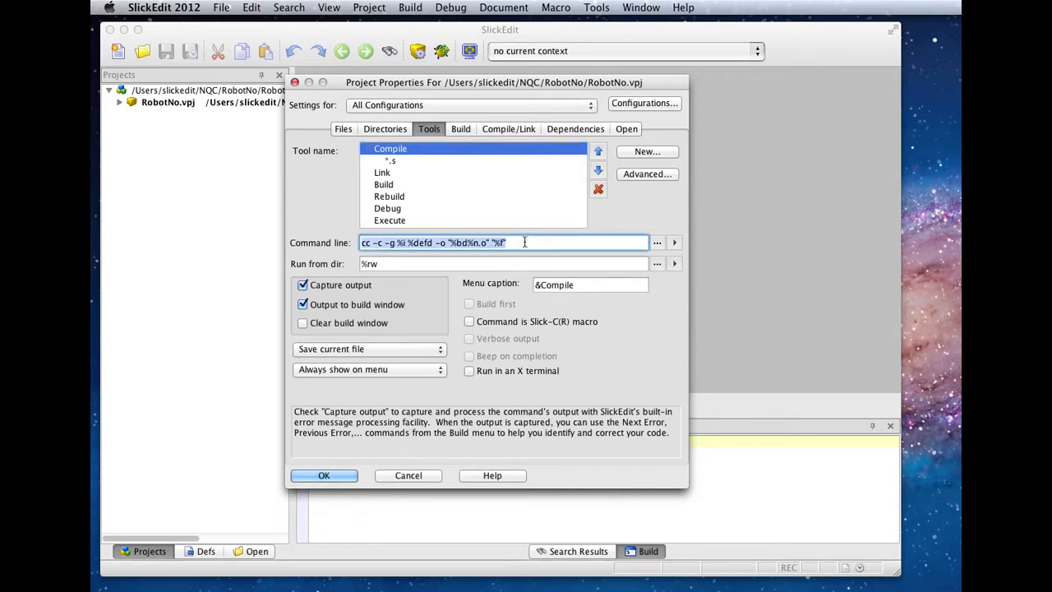
pyautogui.write('/opt/local/bin/nqc -T%bn -O%bd%n.rcx "%f"')
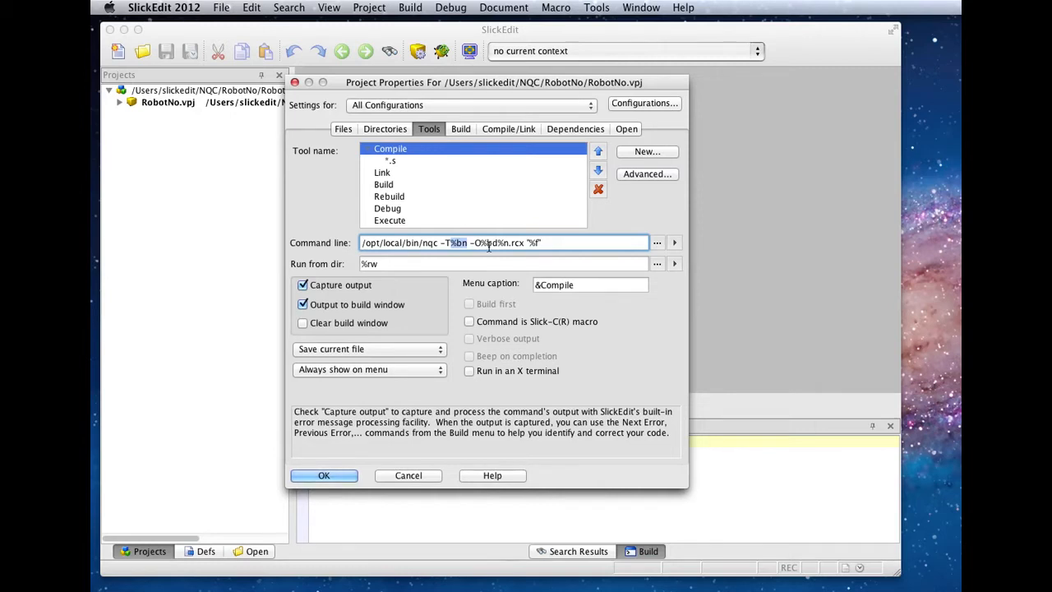
pyautogui.moveTo(491, 258)
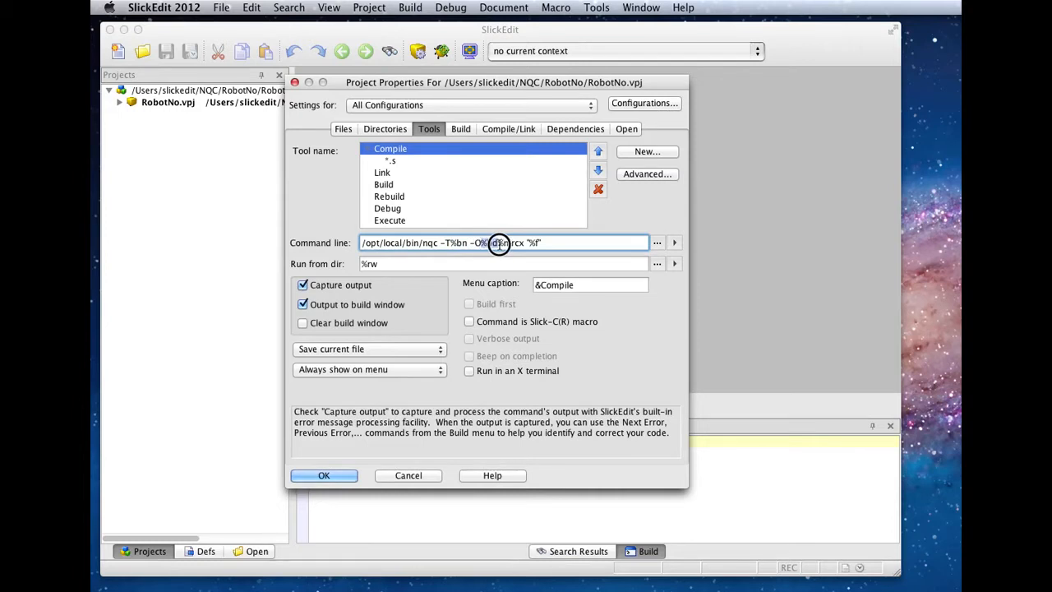
pyautogui.moveTo(562, 244)
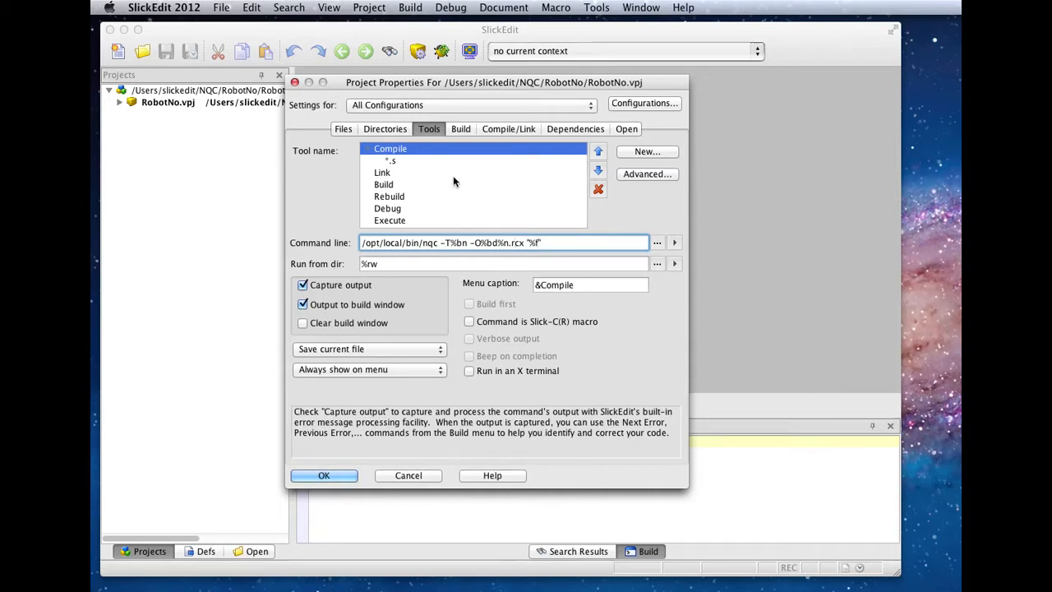
pyautogui.click(322, 475)
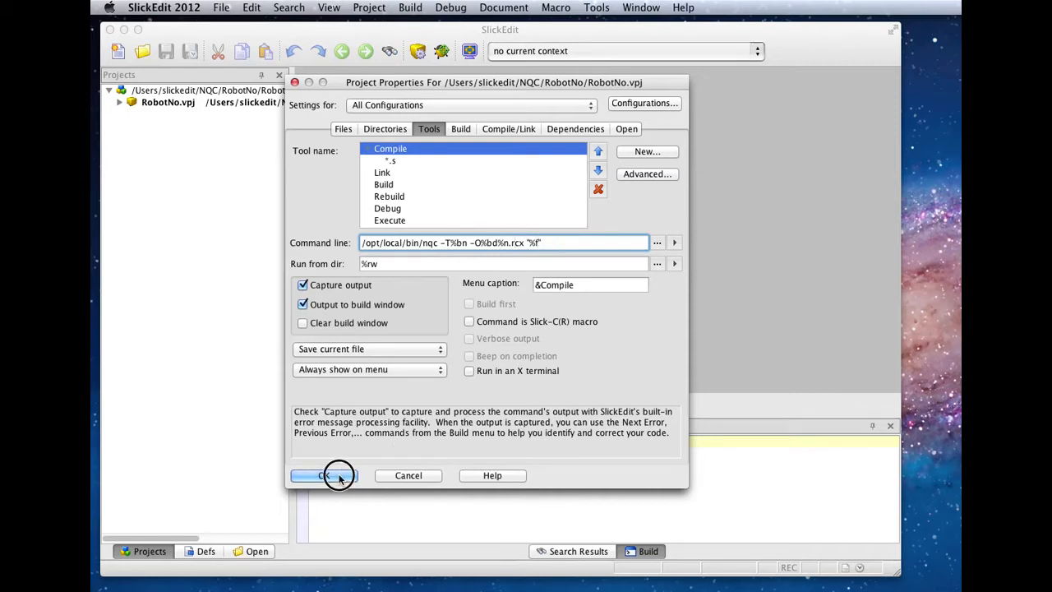
pyautogui.click(324, 475)
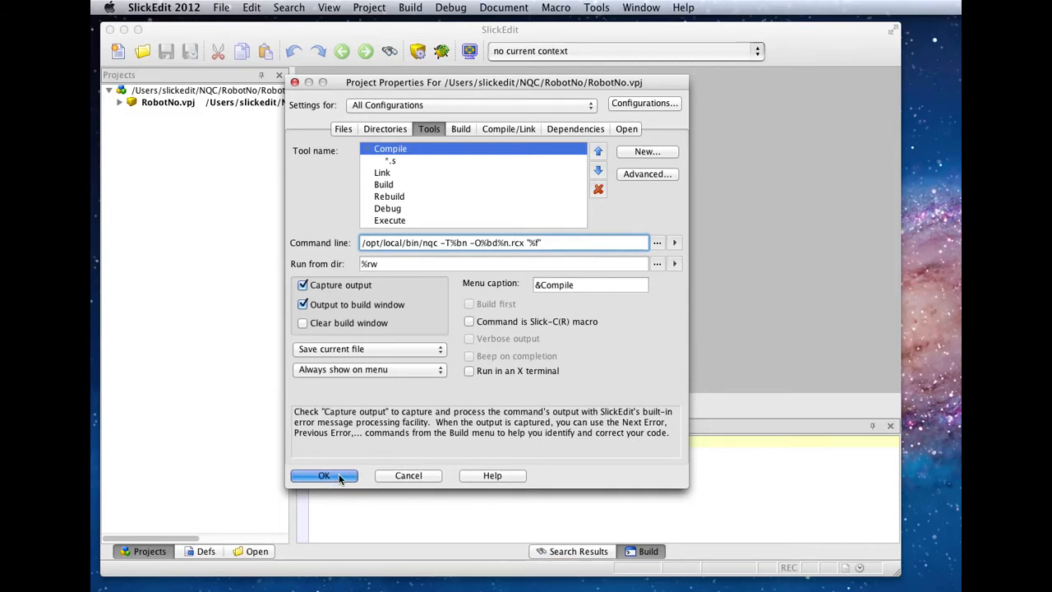
pyautogui.click(322, 474)
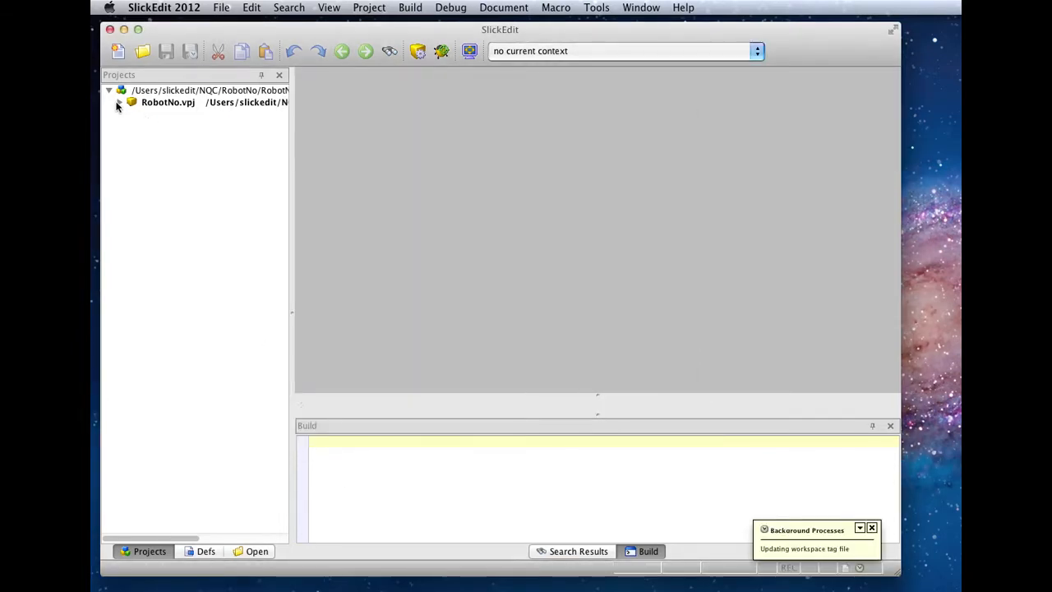
# Expand RobotNo.vpj in the Projects window and bring up the Source Files folder menu.
pyautogui.click(118, 102)
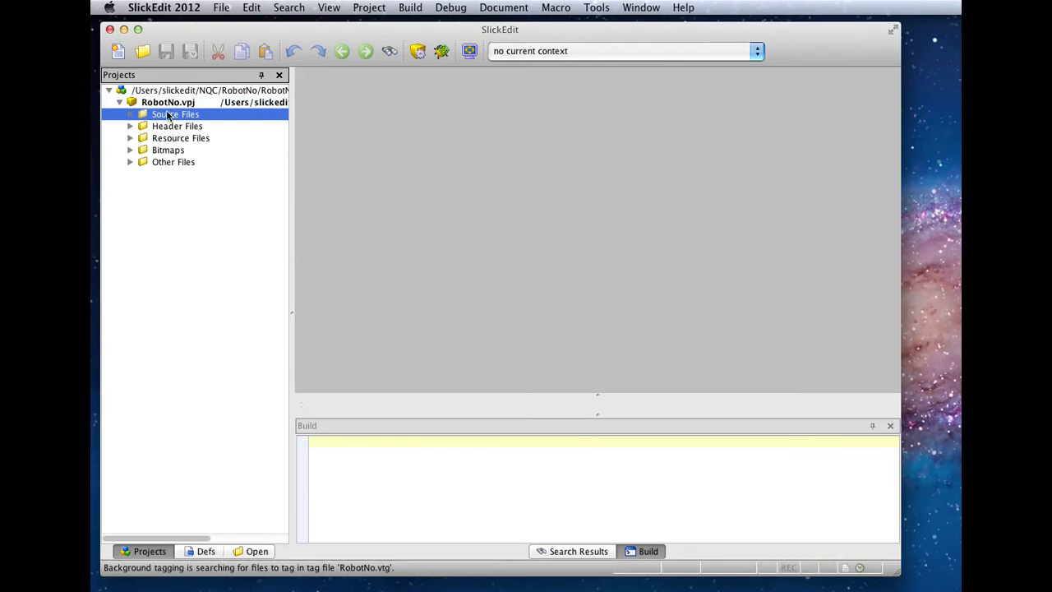
pyautogui.moveTo(179, 130)
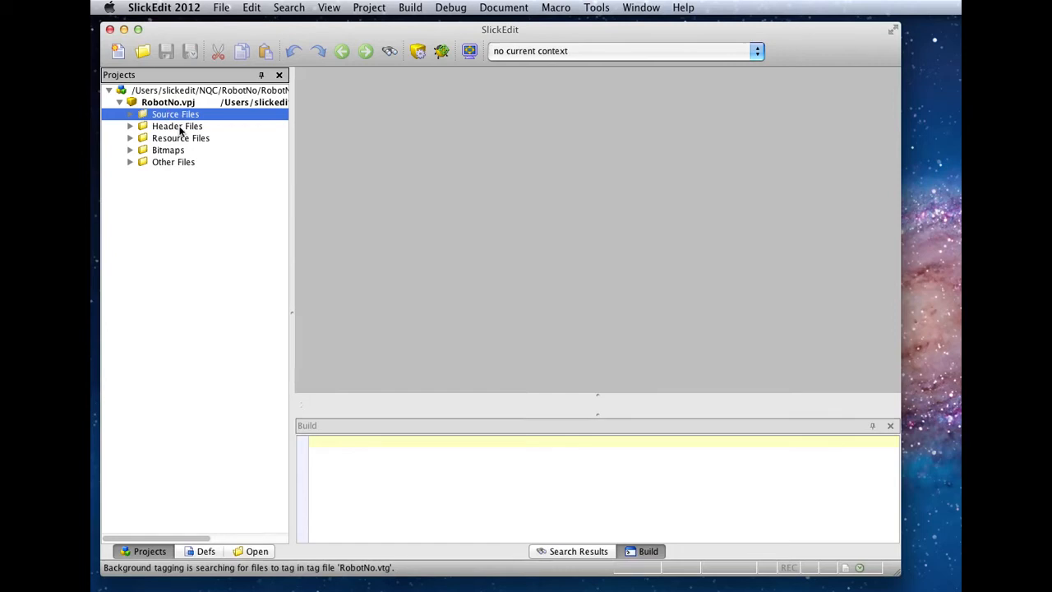
pyautogui.moveTo(178, 118)
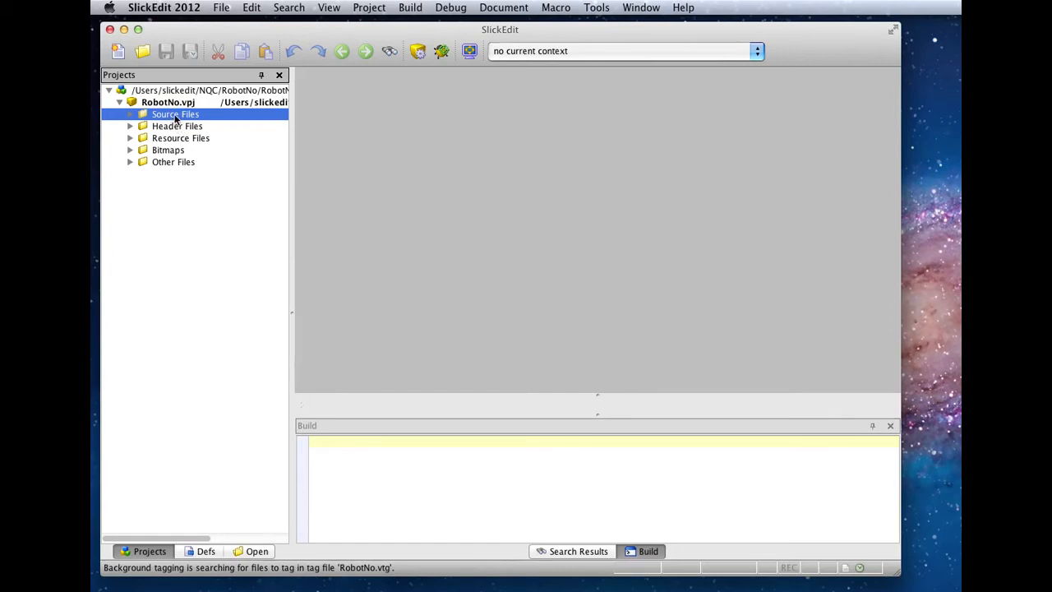
pyautogui.rightClick(174, 115)
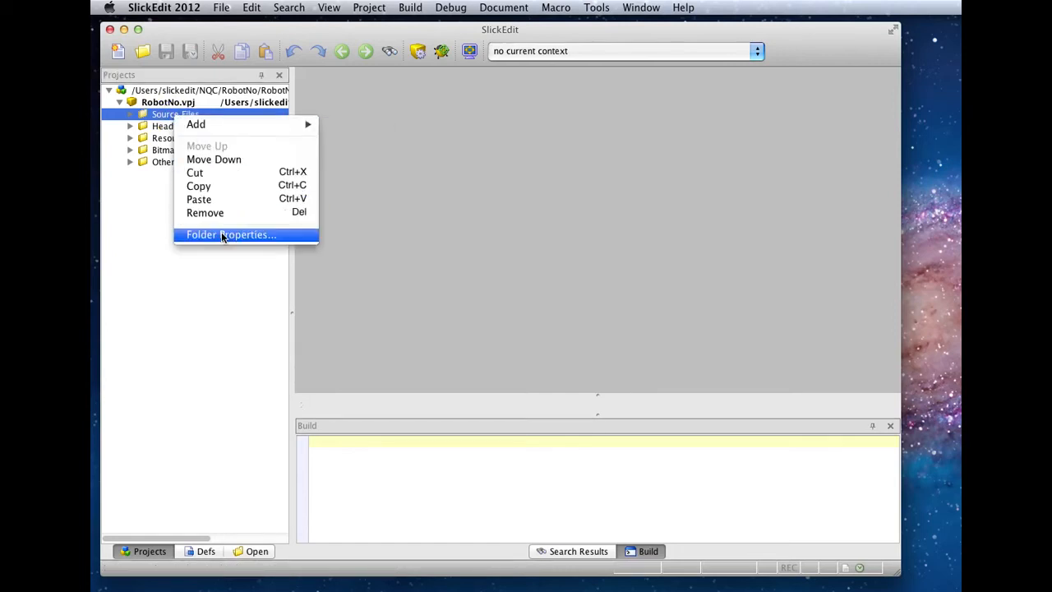
# In Source Files Folder Properties, replace the Filters field with *.nqc.
pyautogui.click(231, 233)
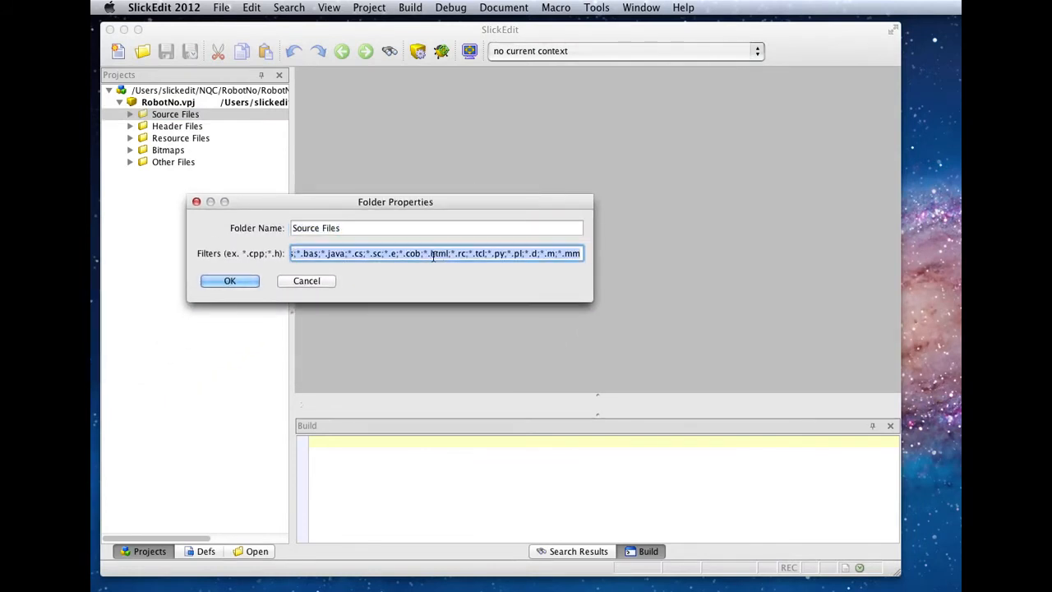
pyautogui.write('*.nq')
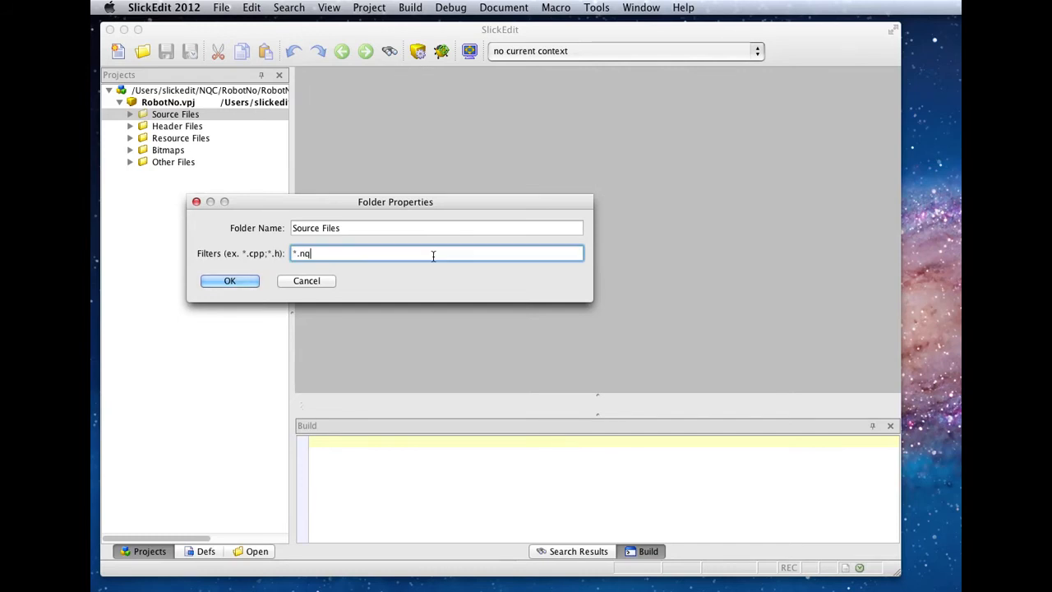
# Confirm the *.nqc filter and add a new file RobotNo.nqc to Source Files, accepting it as plain text.
pyautogui.click(230, 279)
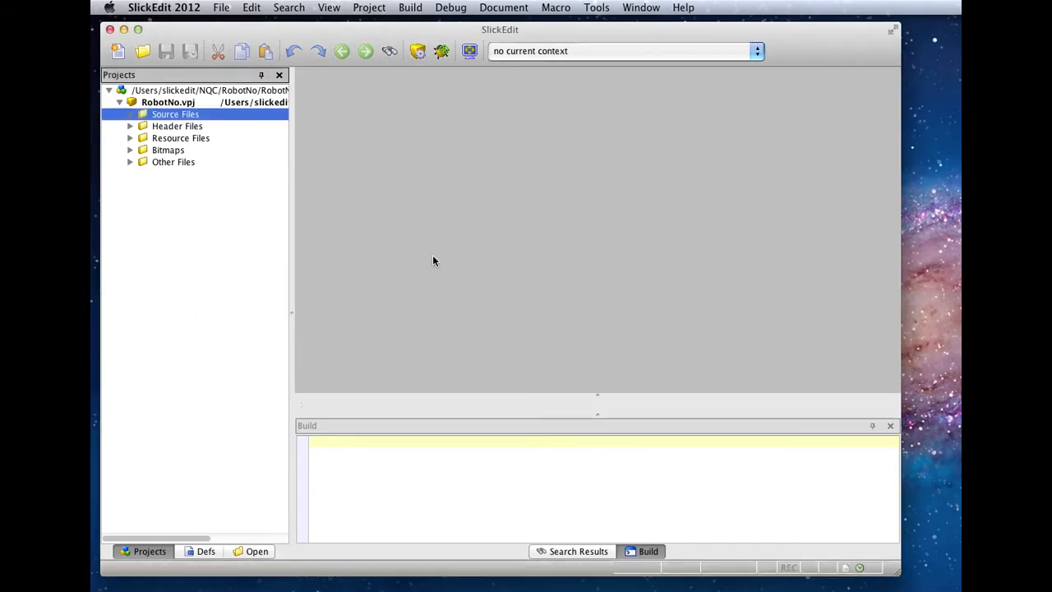
pyautogui.rightClick(174, 115)
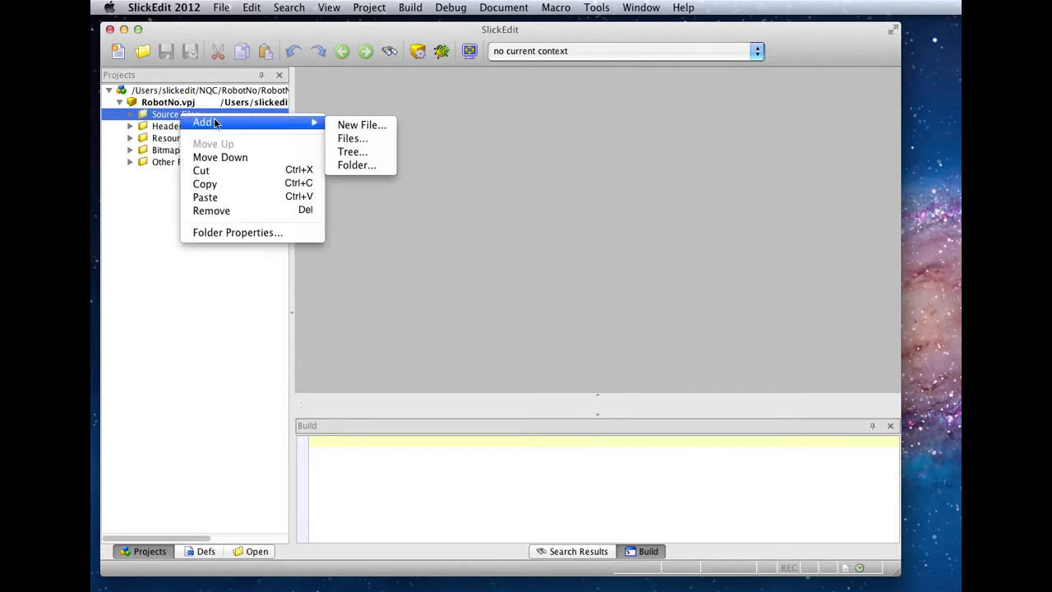
pyautogui.click(362, 125)
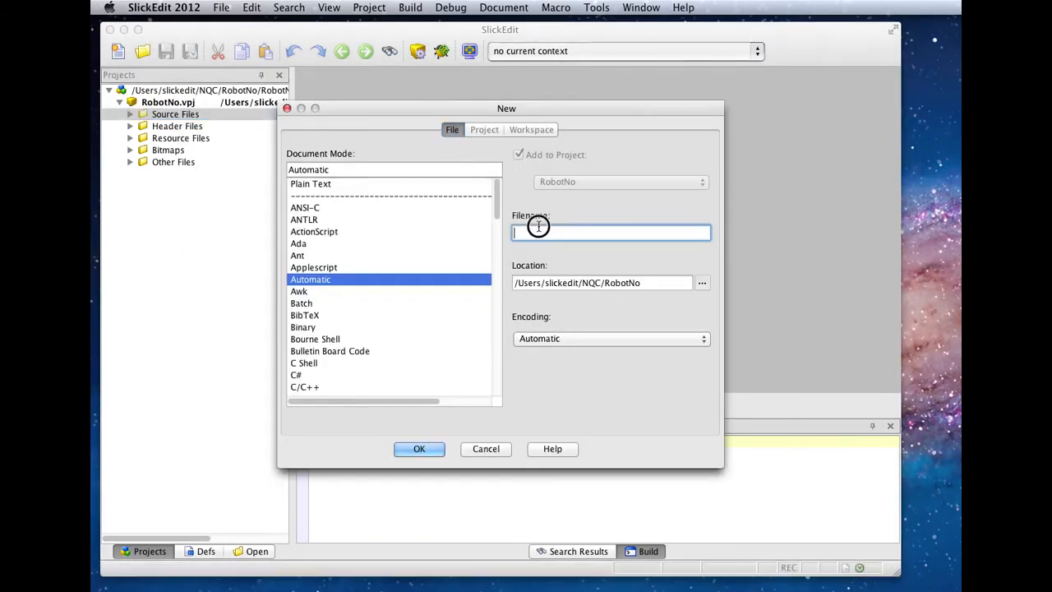
pyautogui.write('Robot')
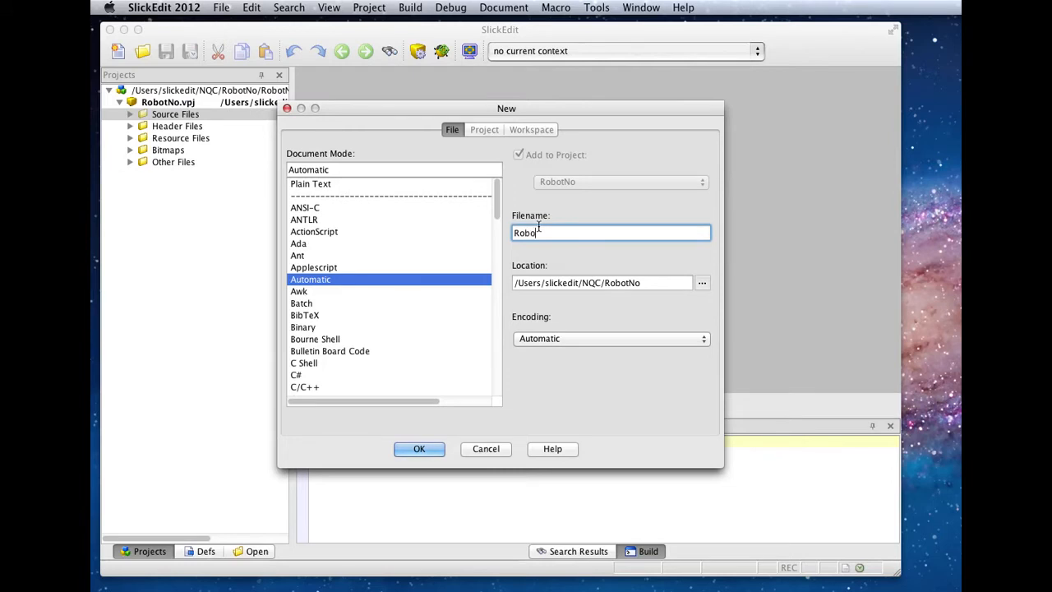
pyautogui.write('No')
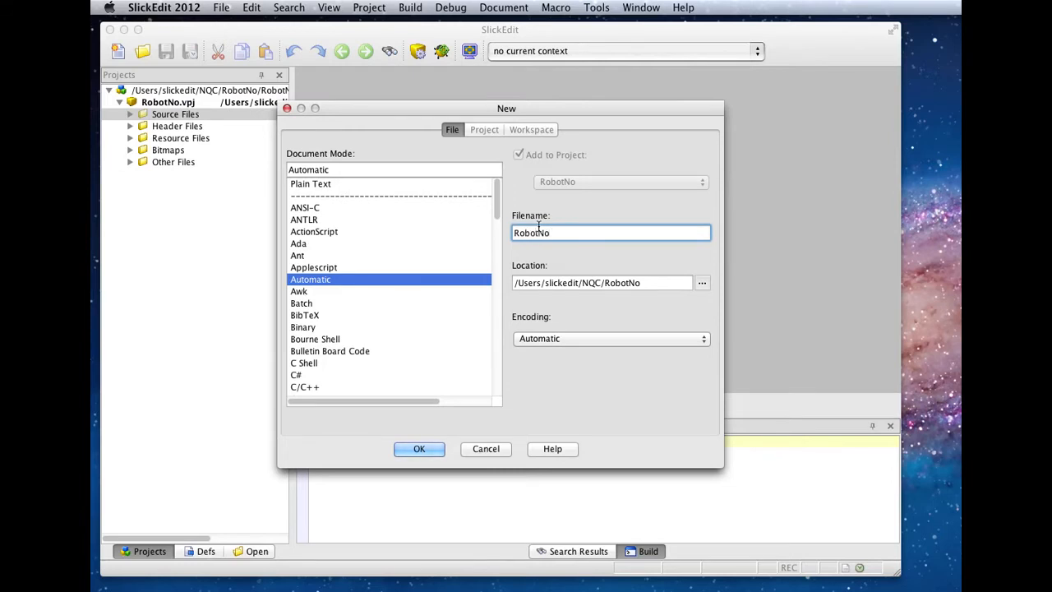
pyautogui.write('.nqc')
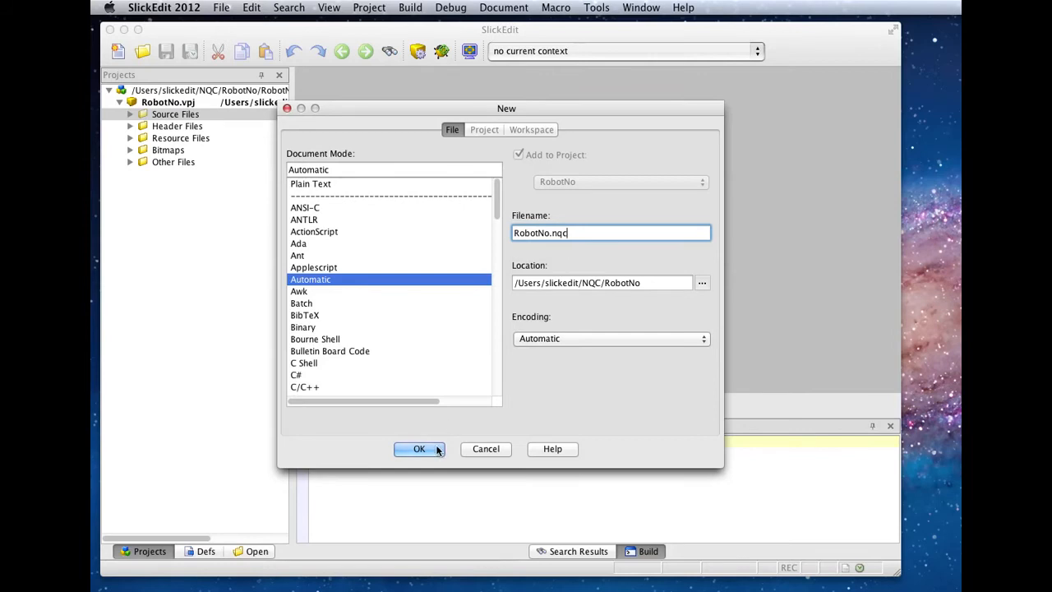
pyautogui.click(419, 449)
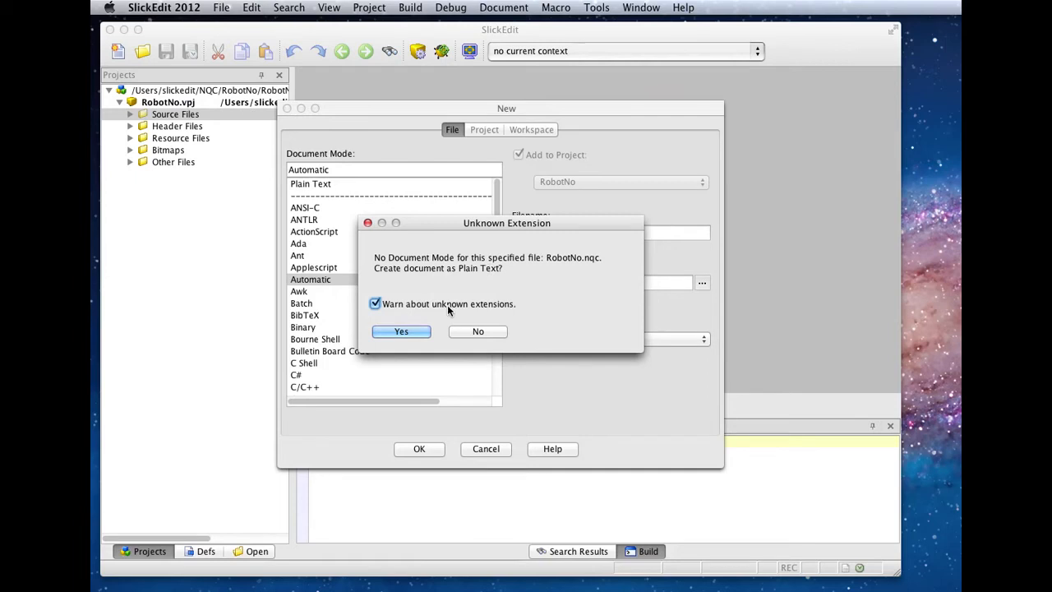
pyautogui.click(401, 332)
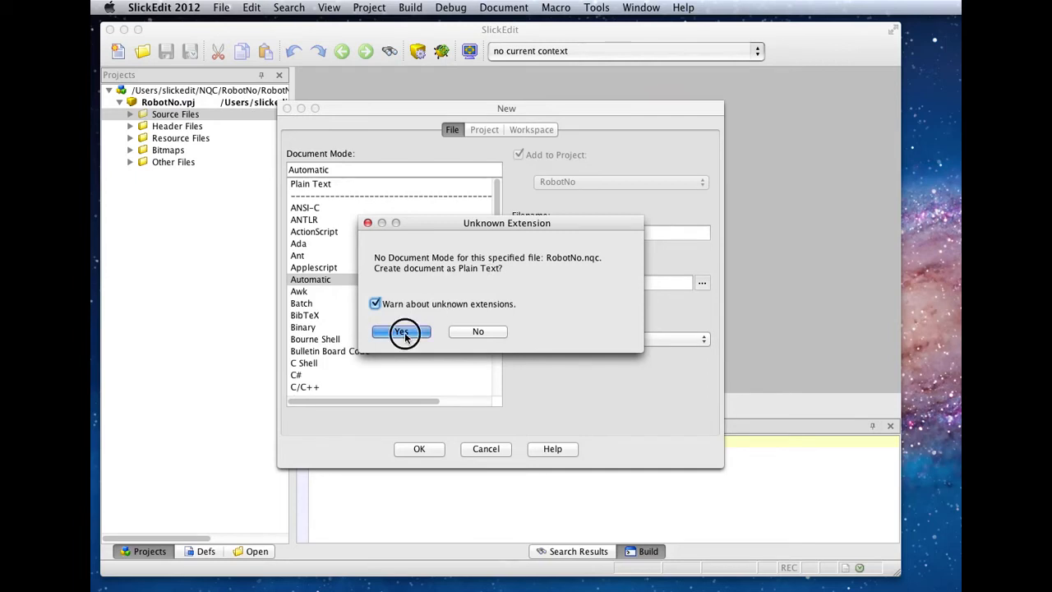
pyautogui.click(401, 332)
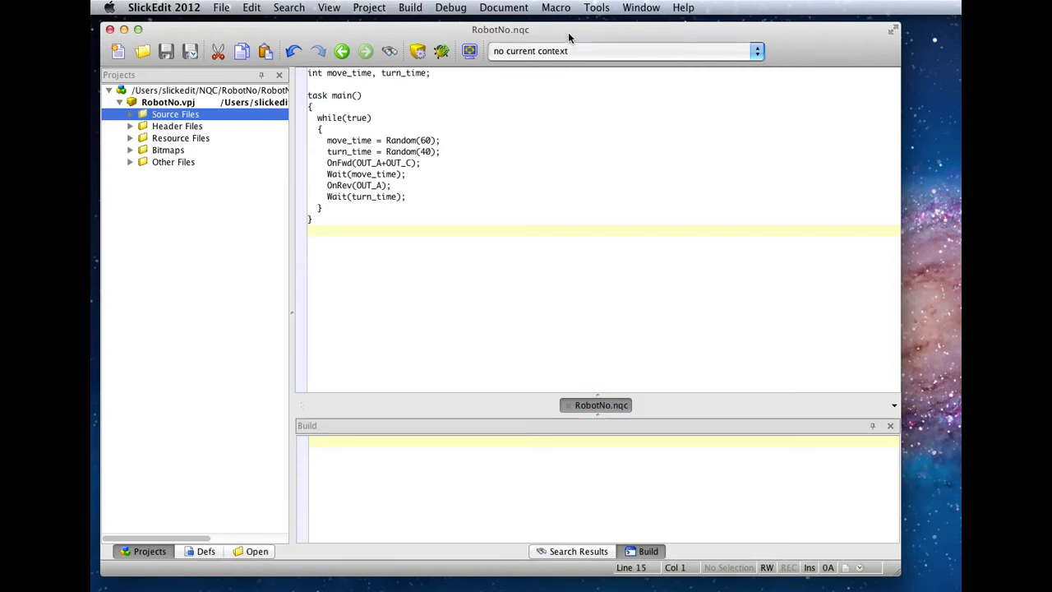
pyautogui.moveTo(581, 38)
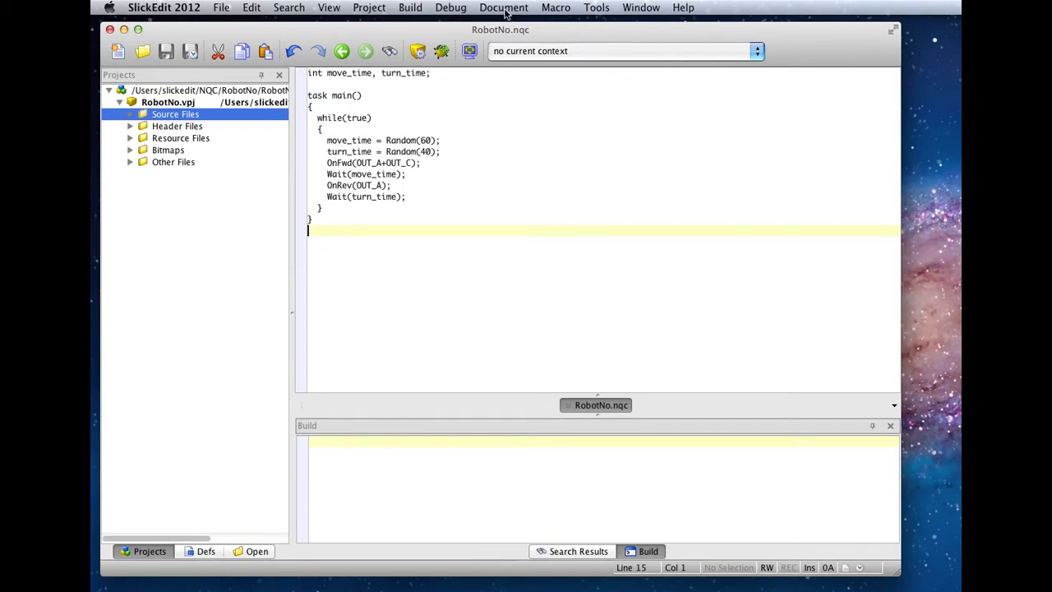
# Set the document mode to C/C++ via Document > Select Mode and map all .nqc files to C/C++.
pyautogui.click(503, 7)
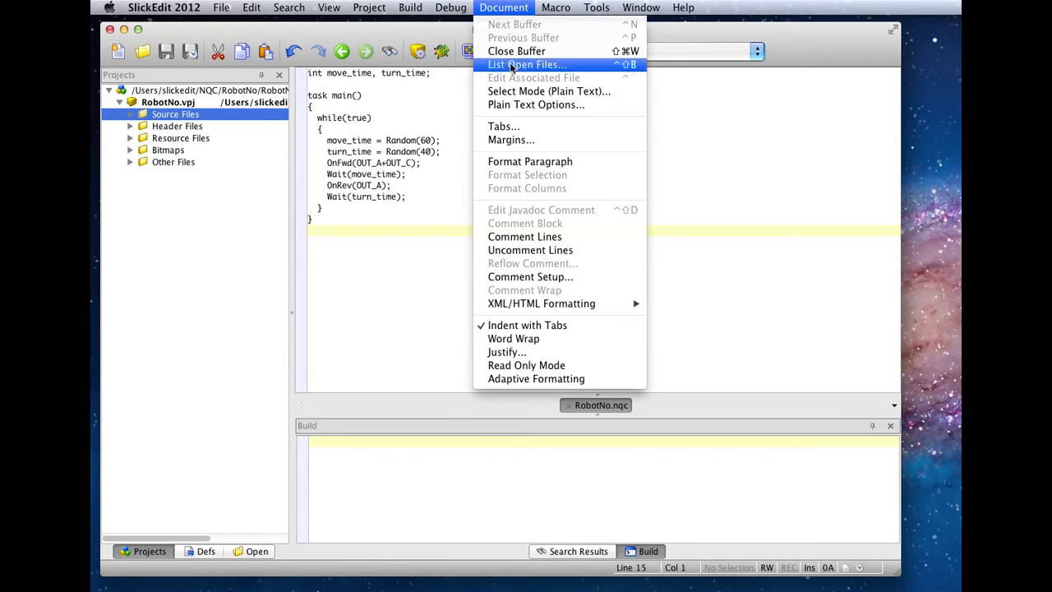
pyautogui.click(549, 92)
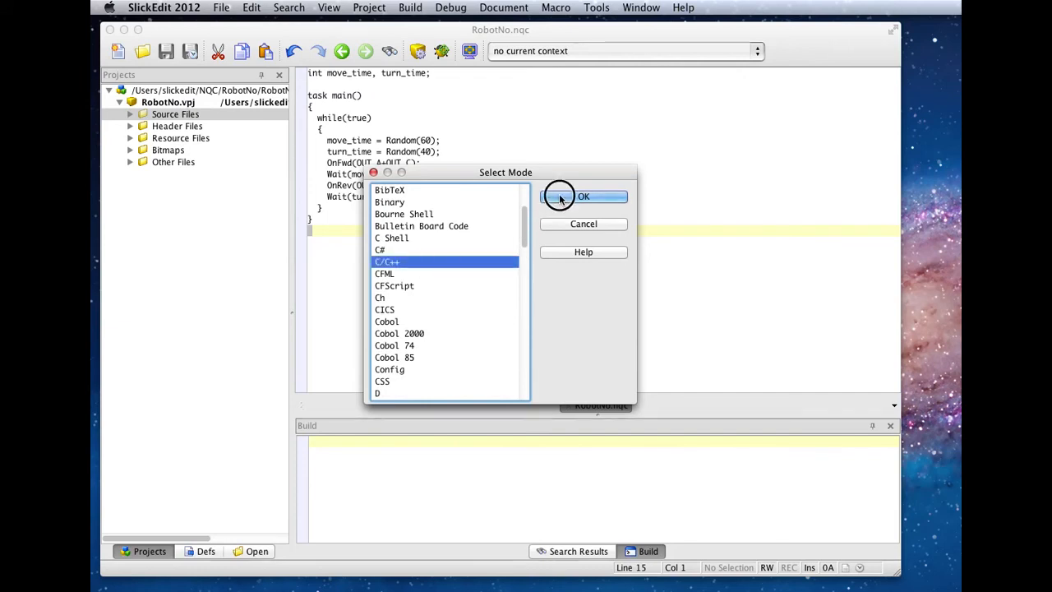
pyautogui.click(583, 196)
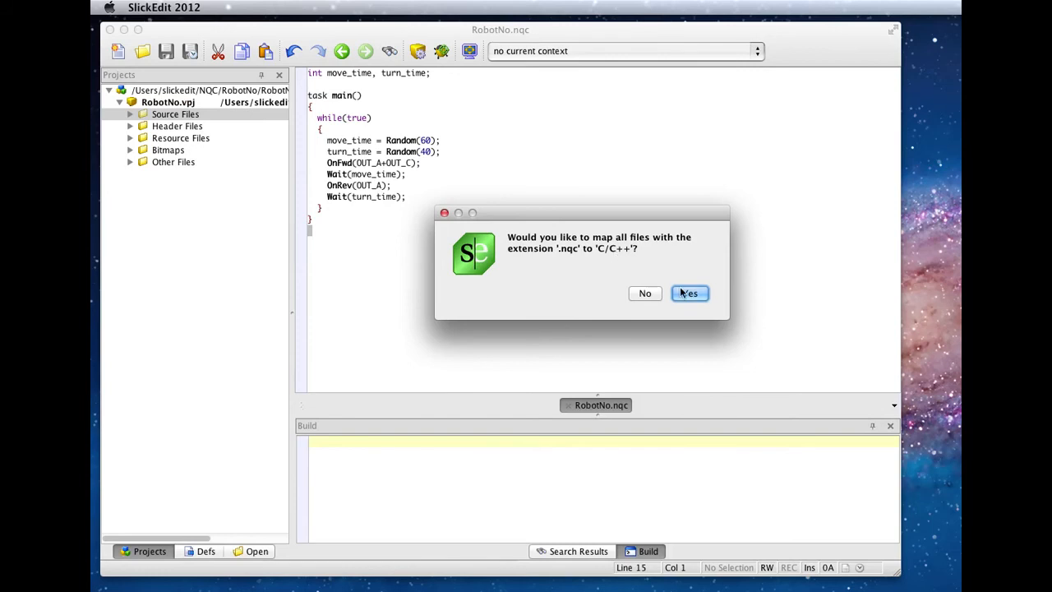
pyautogui.click(689, 293)
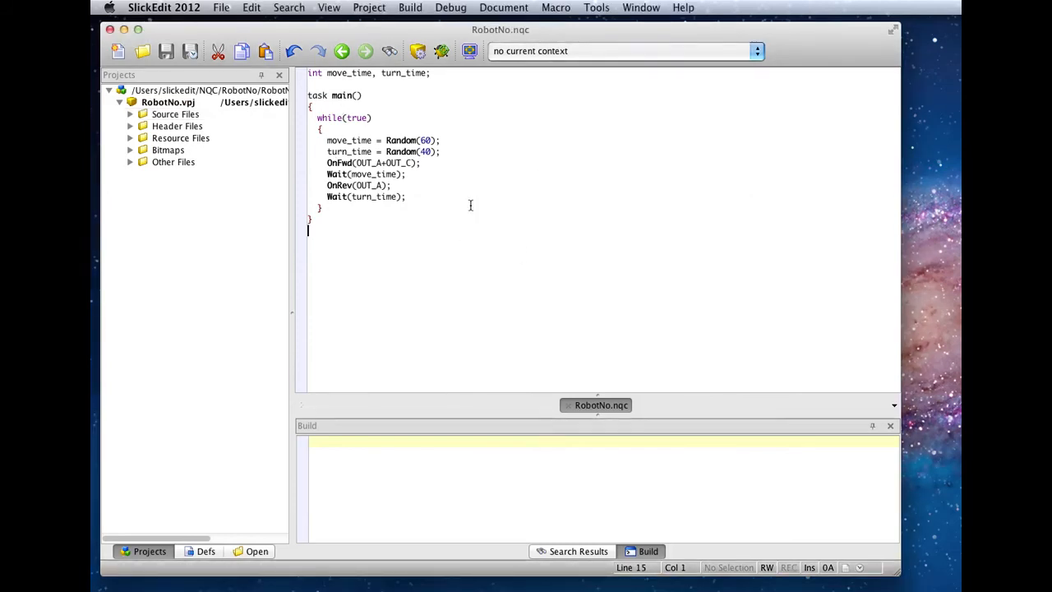
pyautogui.moveTo(759, 250)
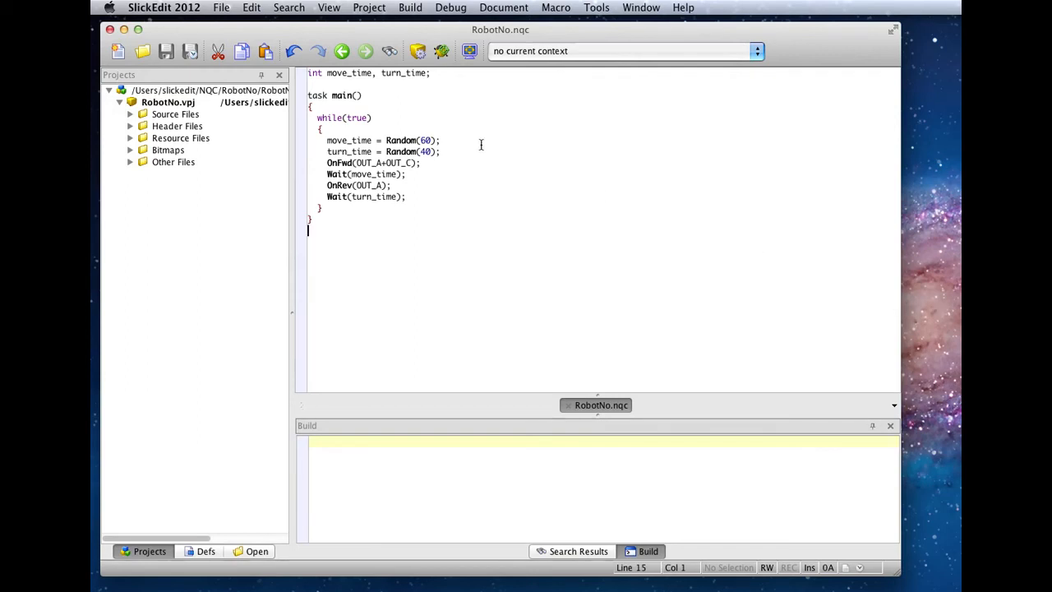
pyautogui.moveTo(479, 140)
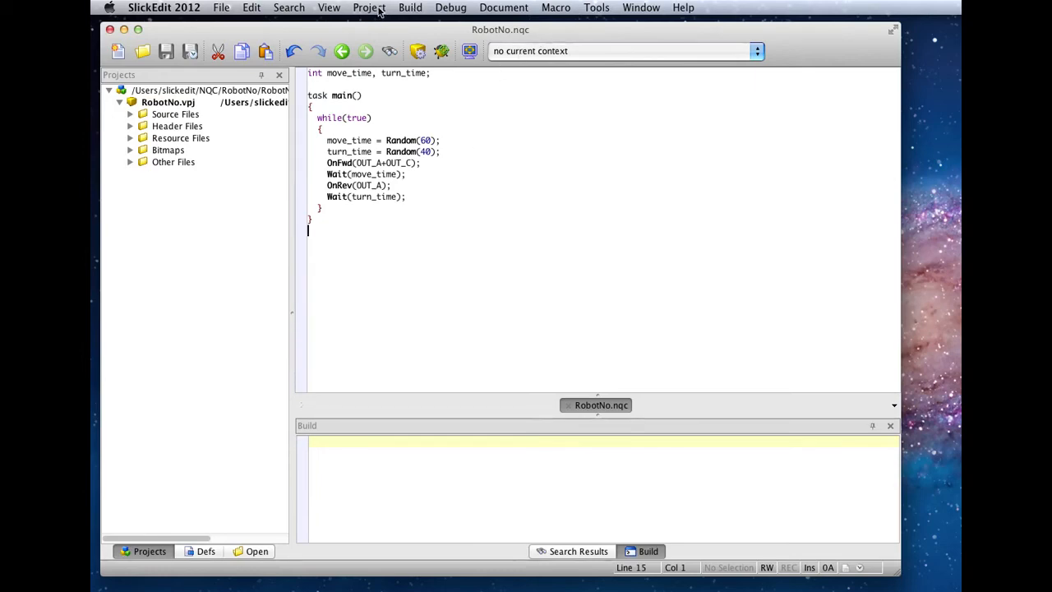
# In Project Properties > Configurations, add RCX, RCX2 and Swan configurations and save the settings.
pyautogui.click(368, 6)
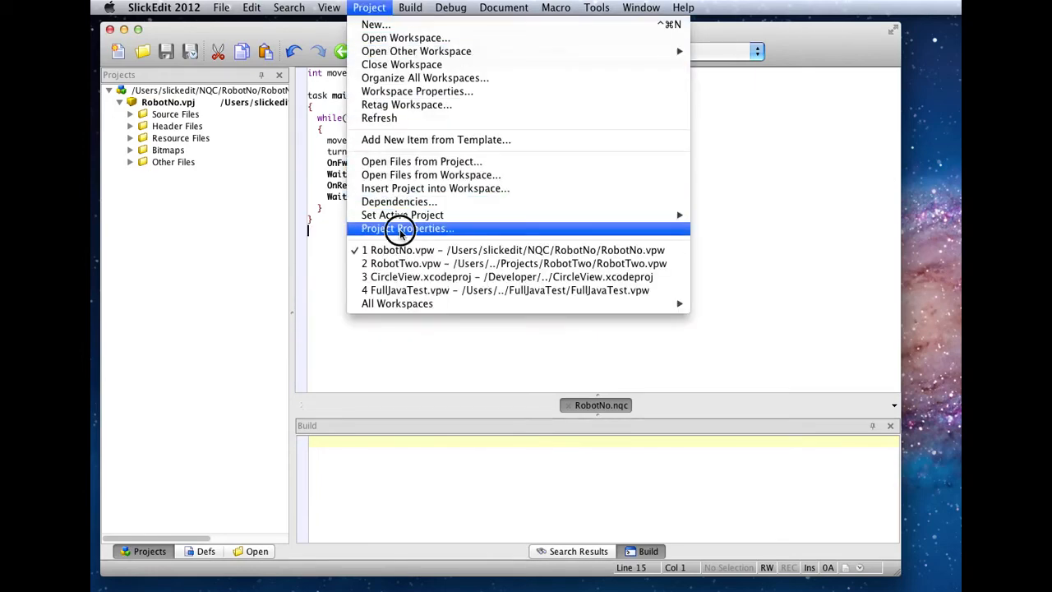
pyautogui.click(406, 226)
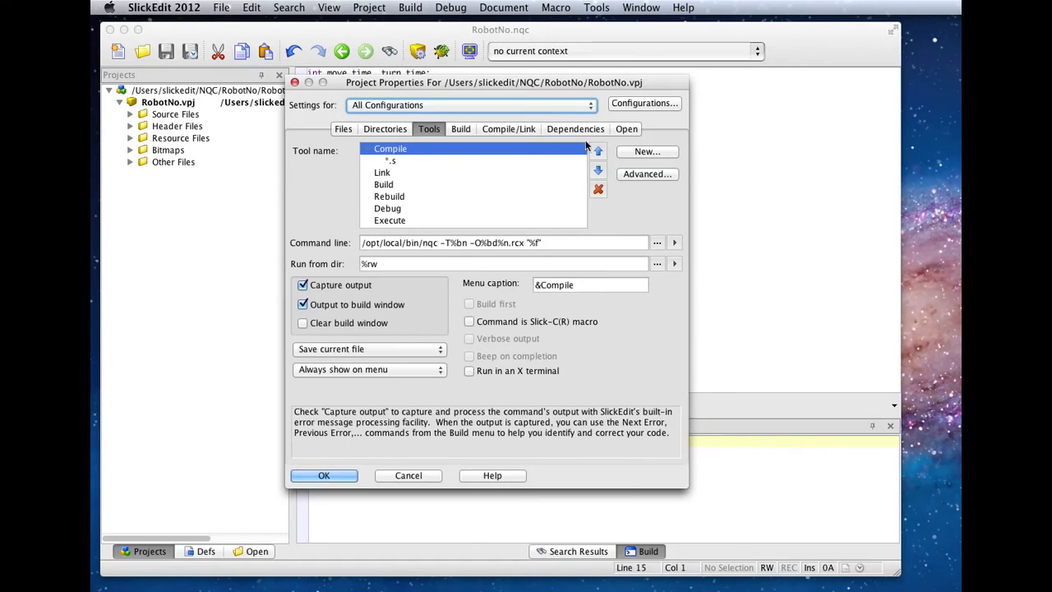
pyautogui.click(644, 102)
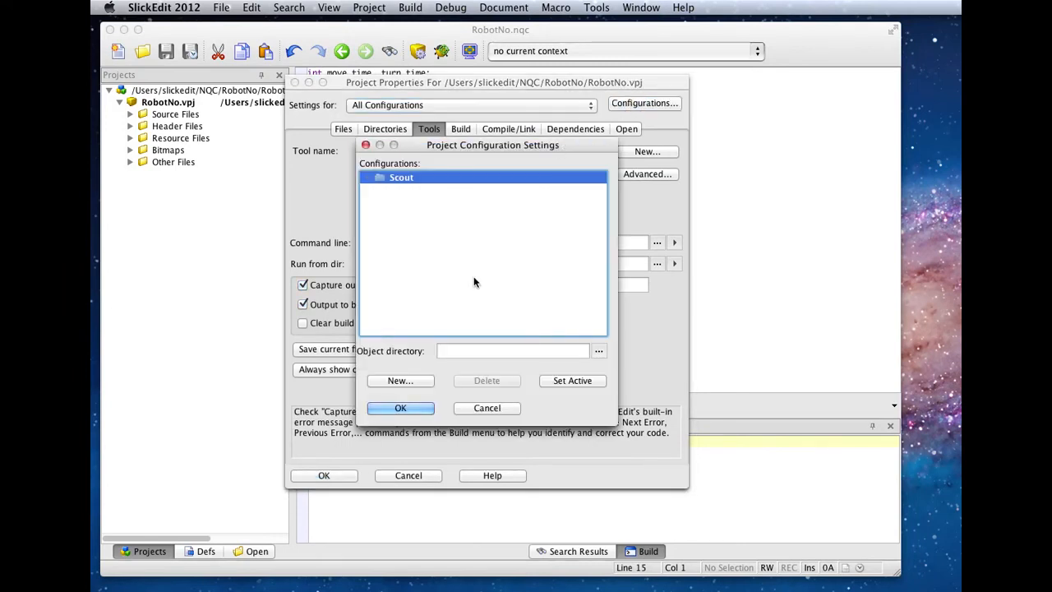
pyautogui.click(401, 379)
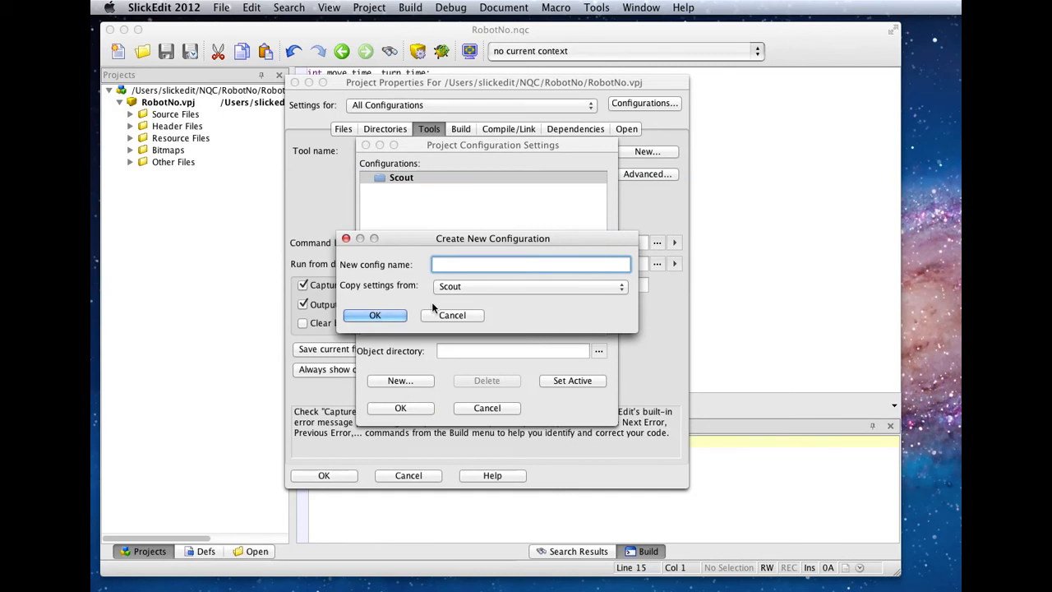
pyautogui.click(375, 315)
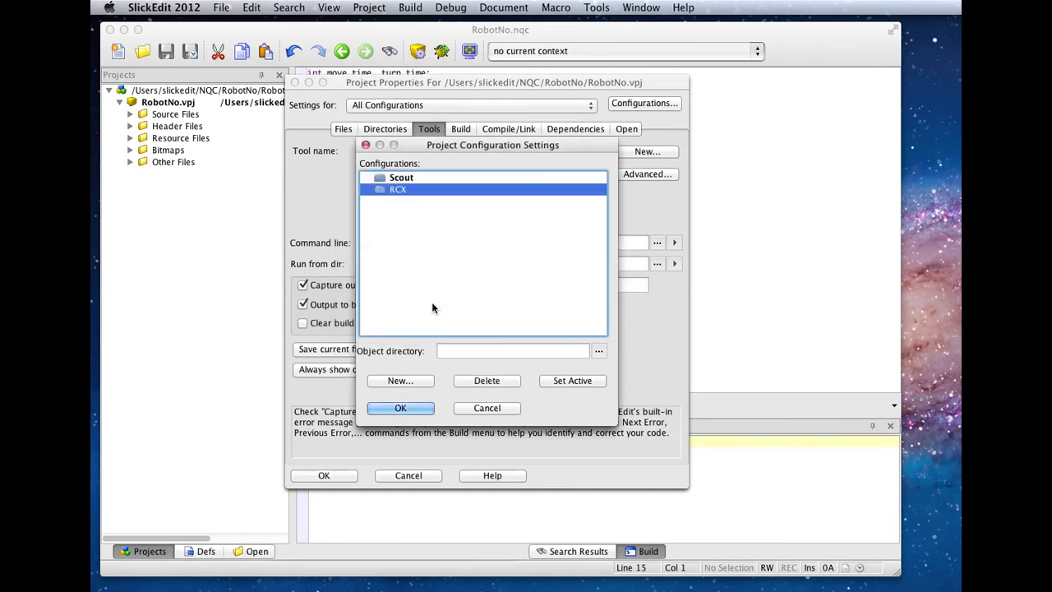
pyautogui.click(401, 379)
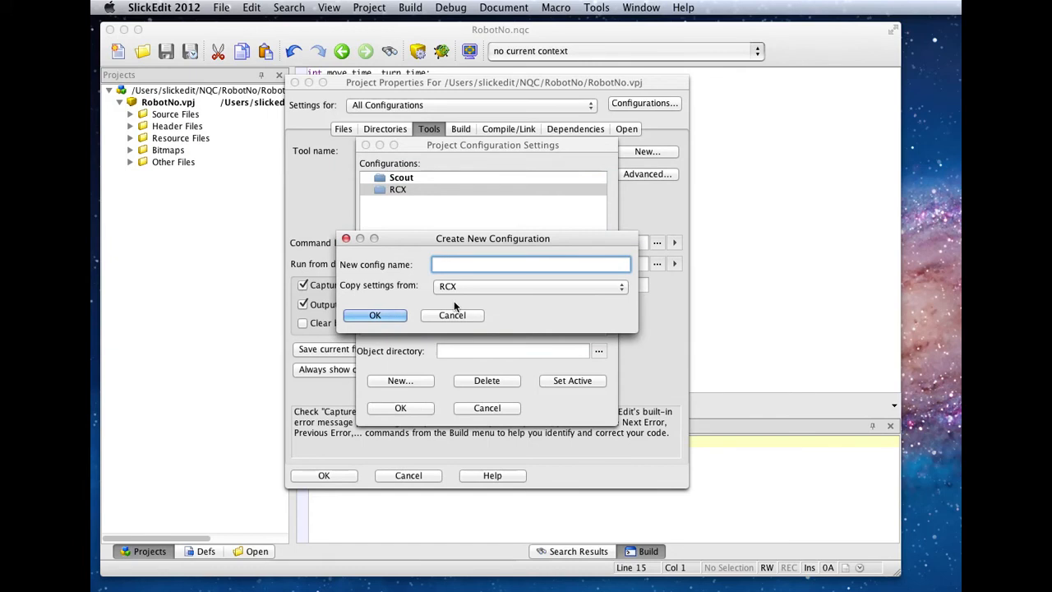
pyautogui.write('RCX')
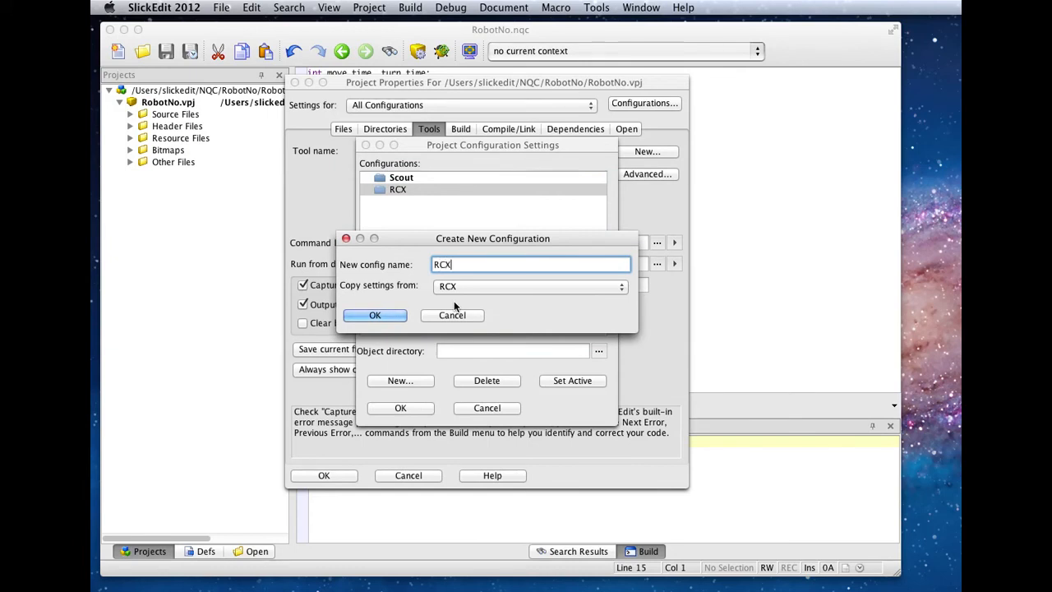
pyautogui.click(374, 315)
pyautogui.write('S')
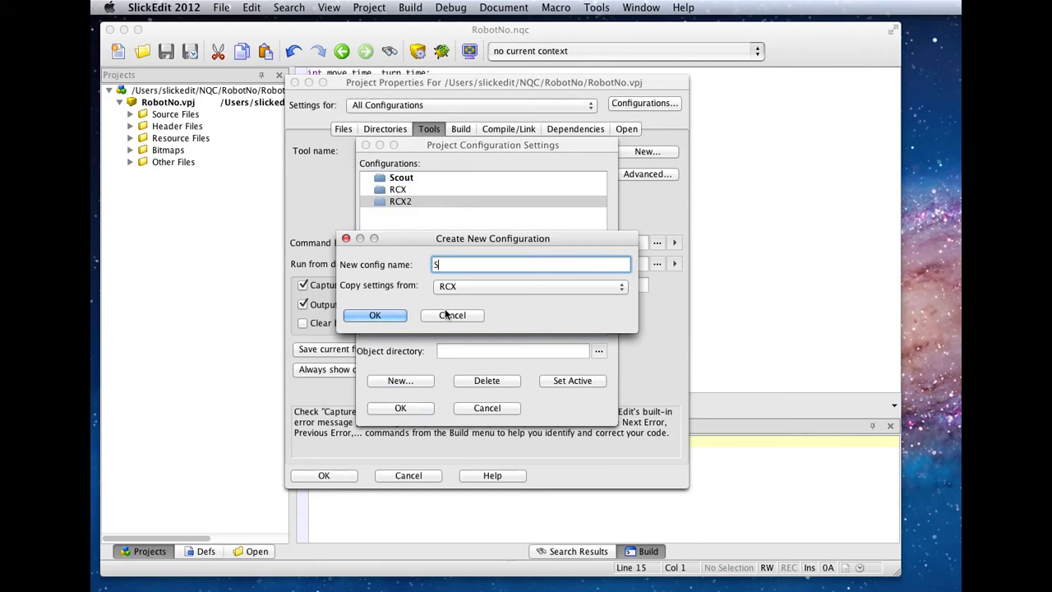
pyautogui.write('wan')
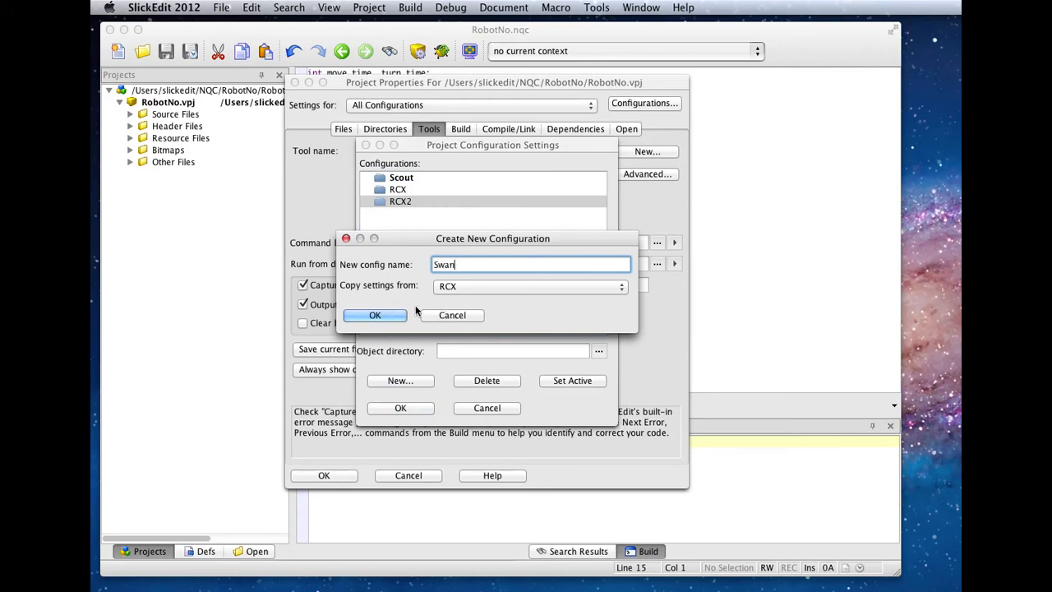
pyautogui.click(375, 315)
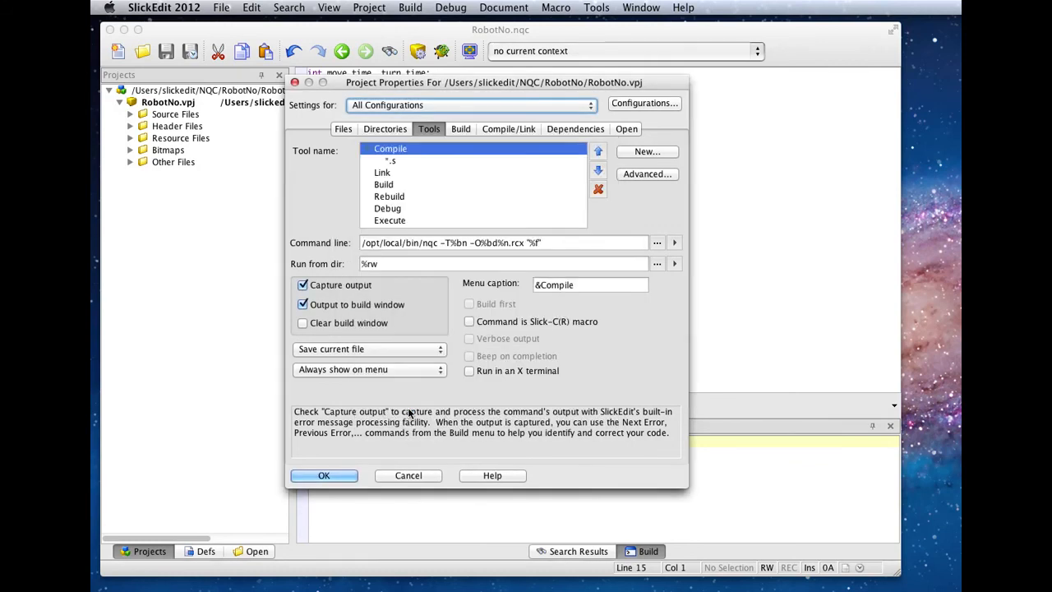
pyautogui.click(322, 475)
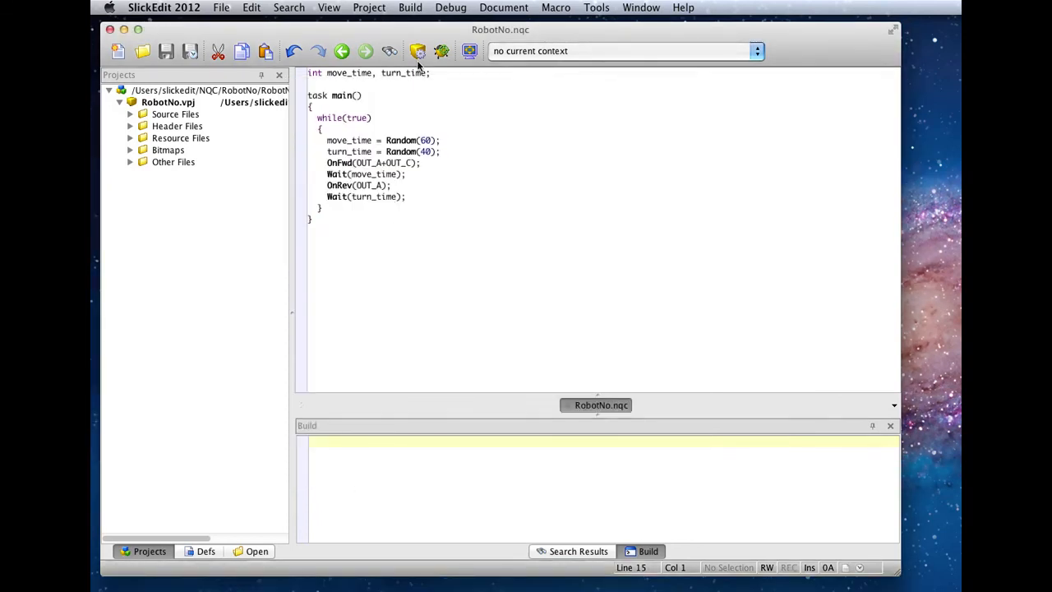
# Set RCX2 as the active configuration and run Build > Compile on RobotNo.nqc.
pyautogui.click(411, 6)
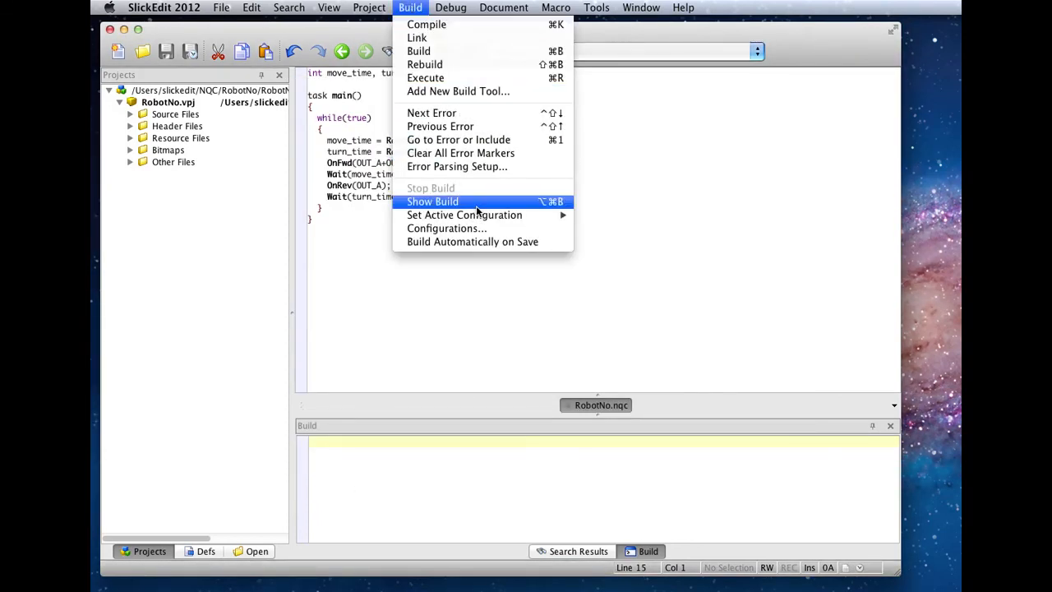
pyautogui.moveTo(464, 214)
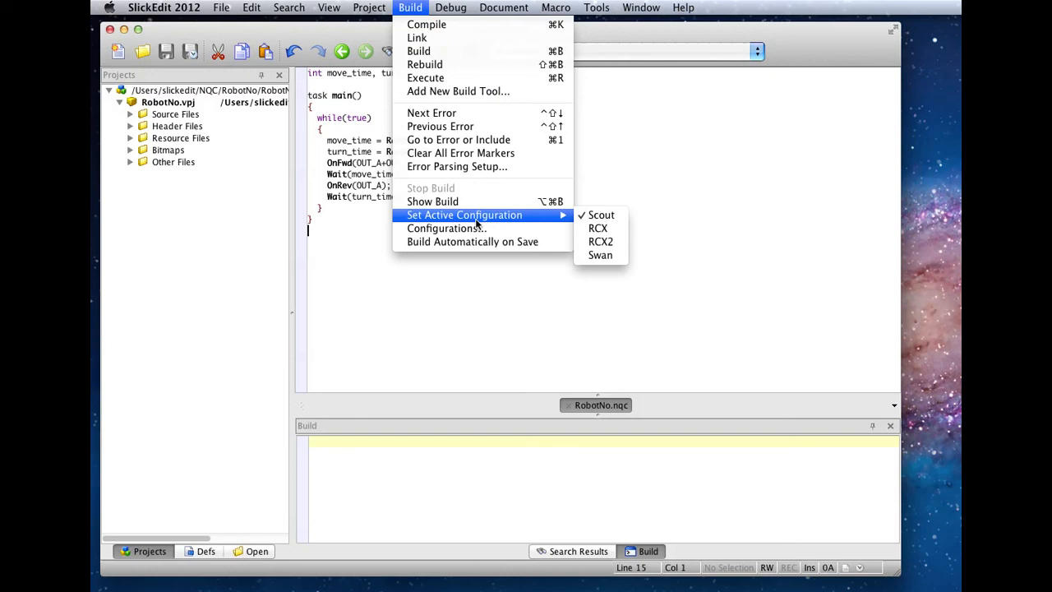
pyautogui.moveTo(600, 241)
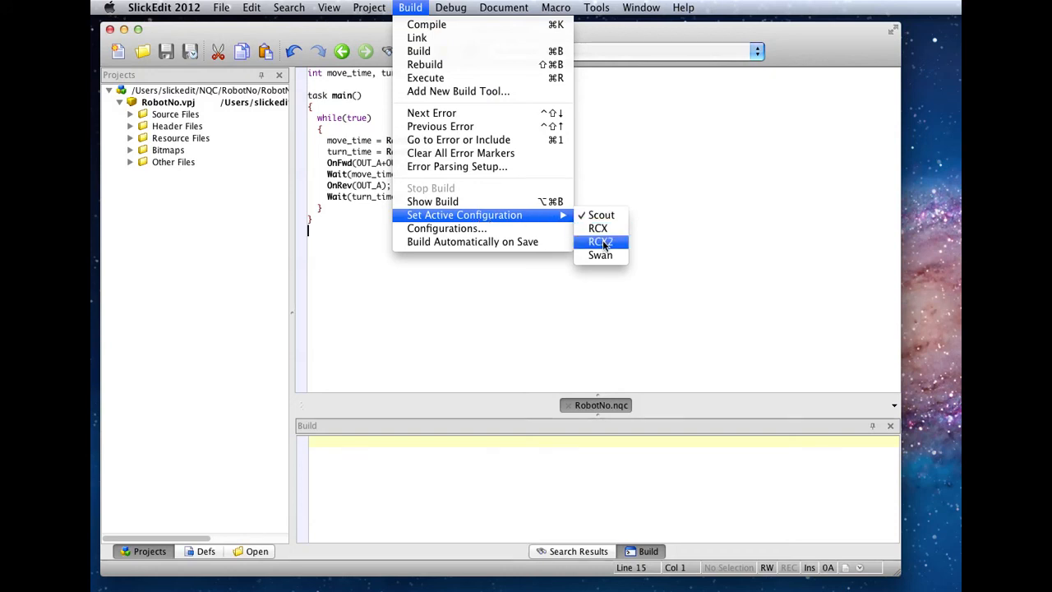
pyautogui.click(600, 240)
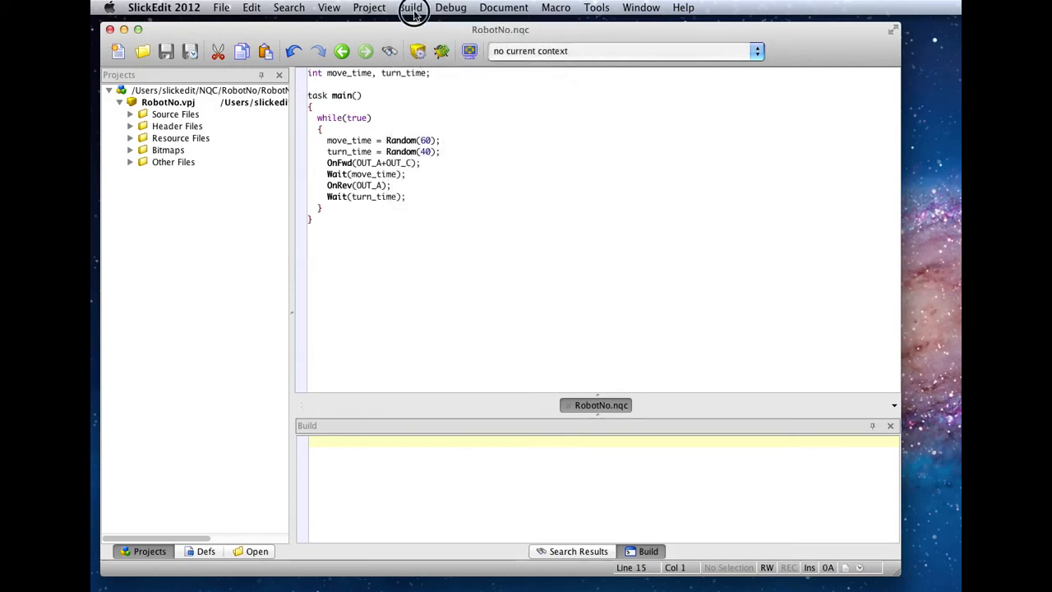
pyautogui.click(411, 6)
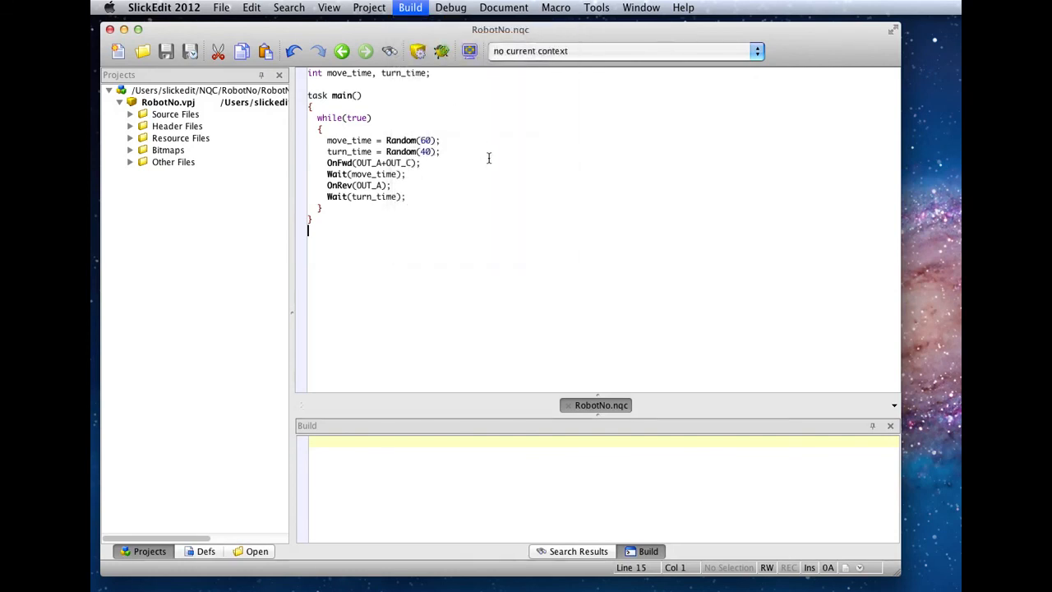
pyautogui.click(409, 7)
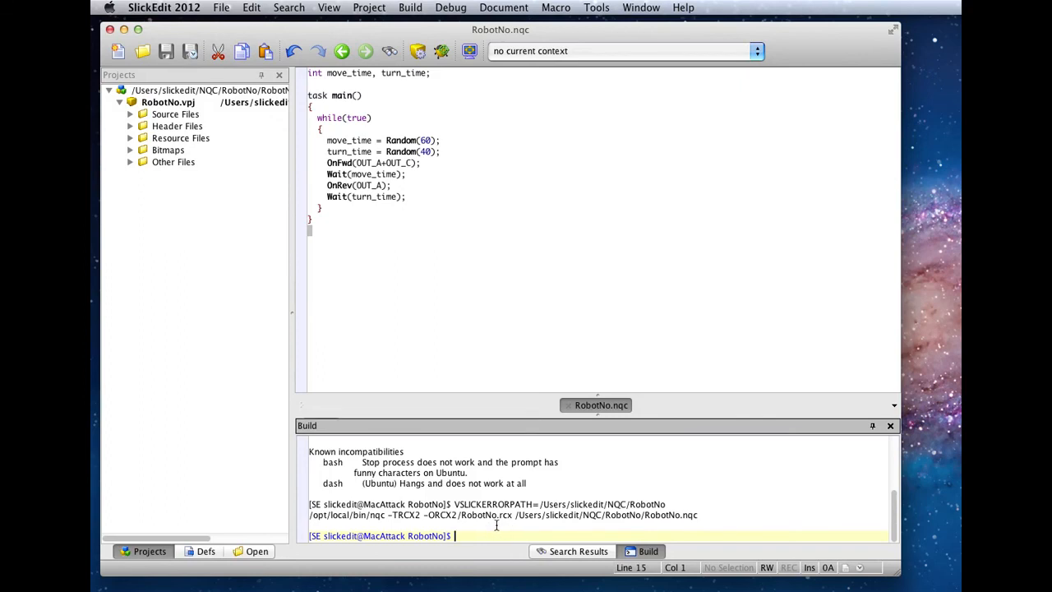
pyautogui.moveTo(759, 263)
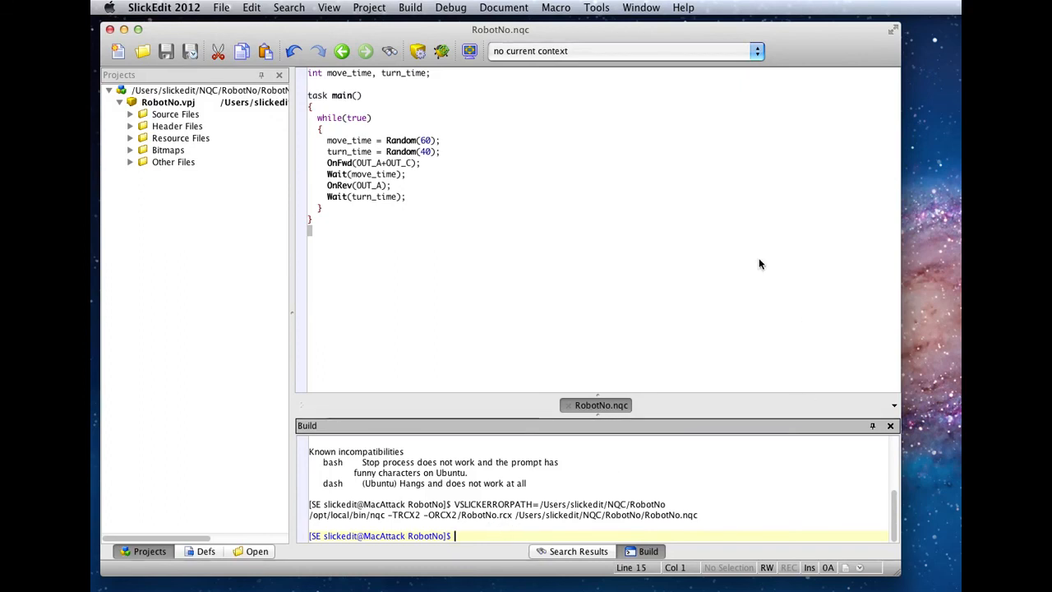